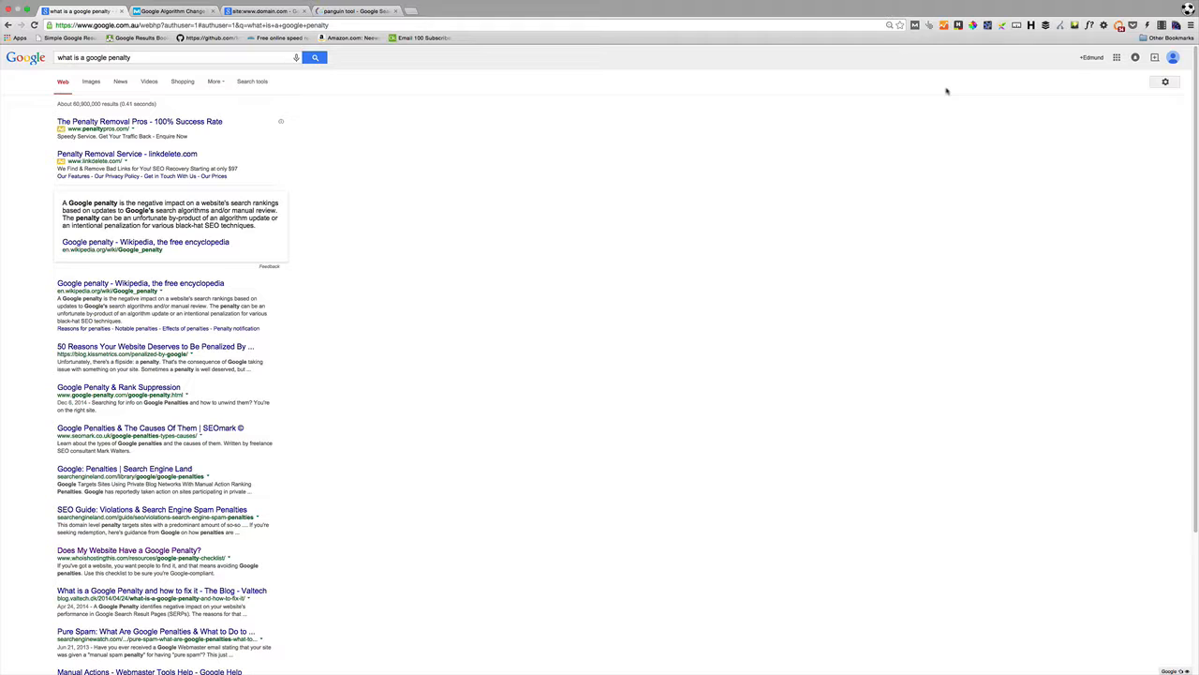
mouse_move(170, 76)
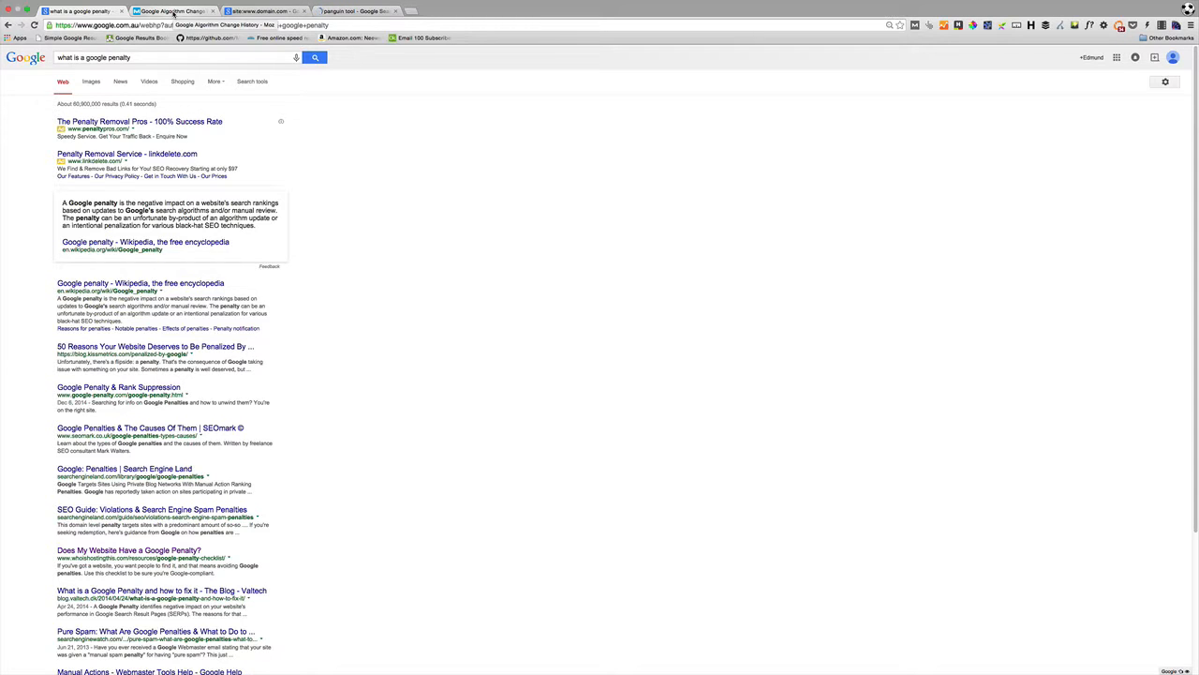
Switch to Moz's Google Algorithm Change History listing the 2014 updates
left_click(173, 11)
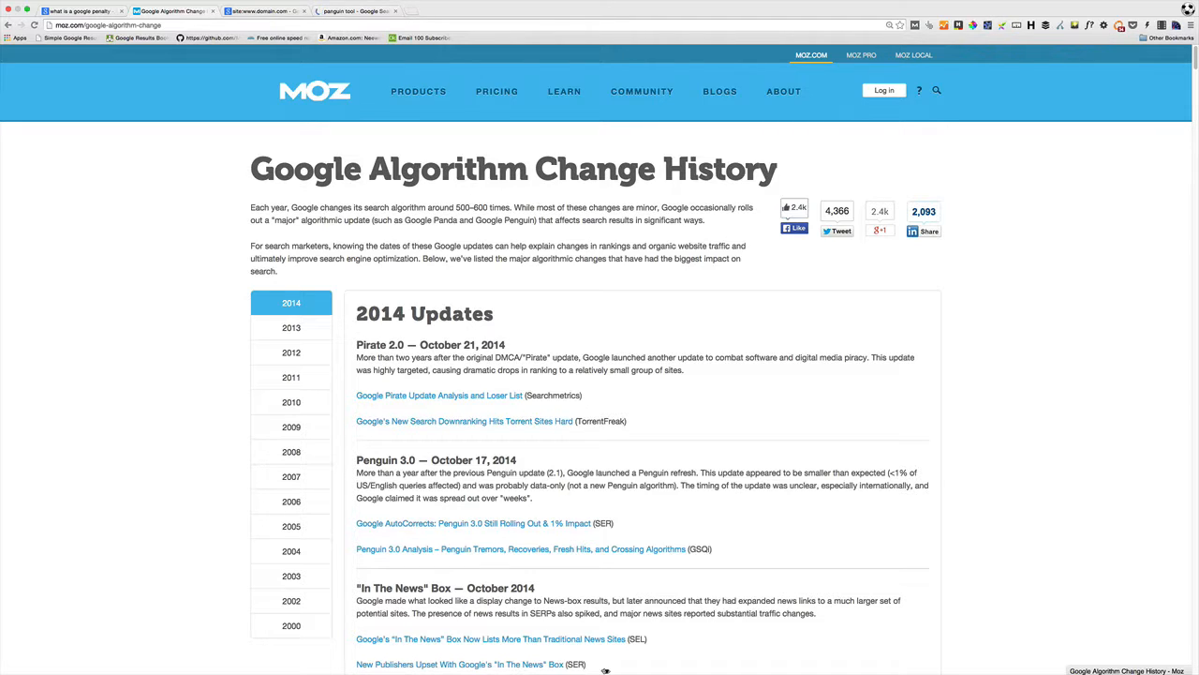
mouse_move(75, 180)
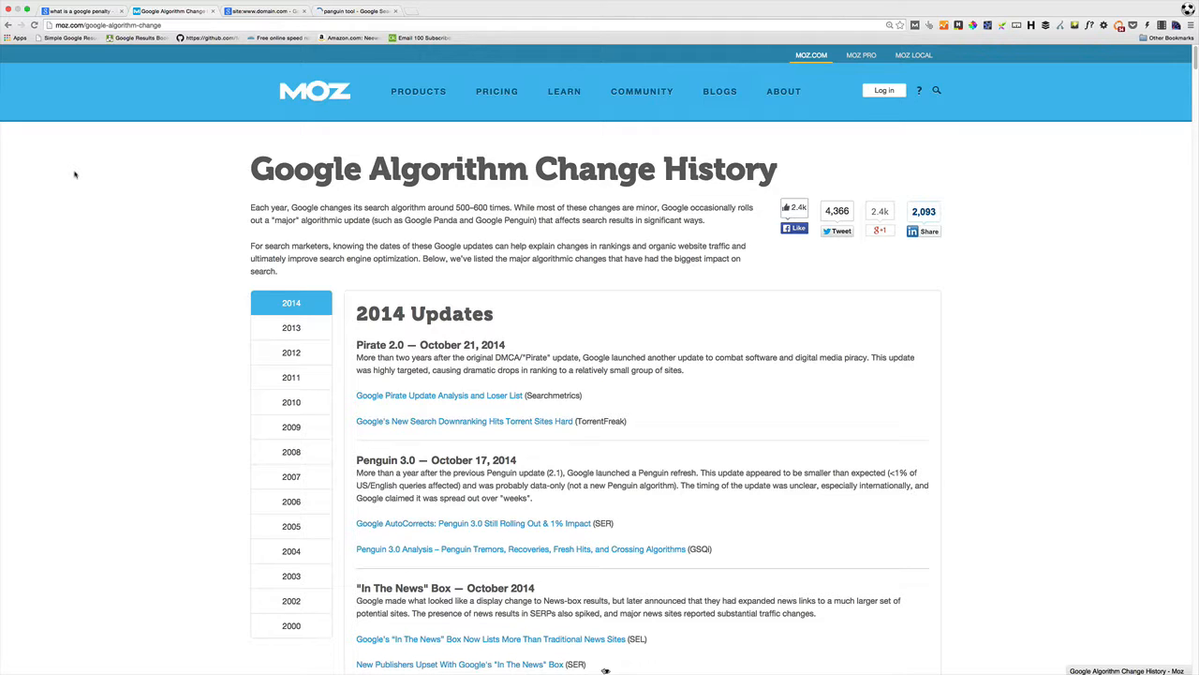
mouse_move(97, 157)
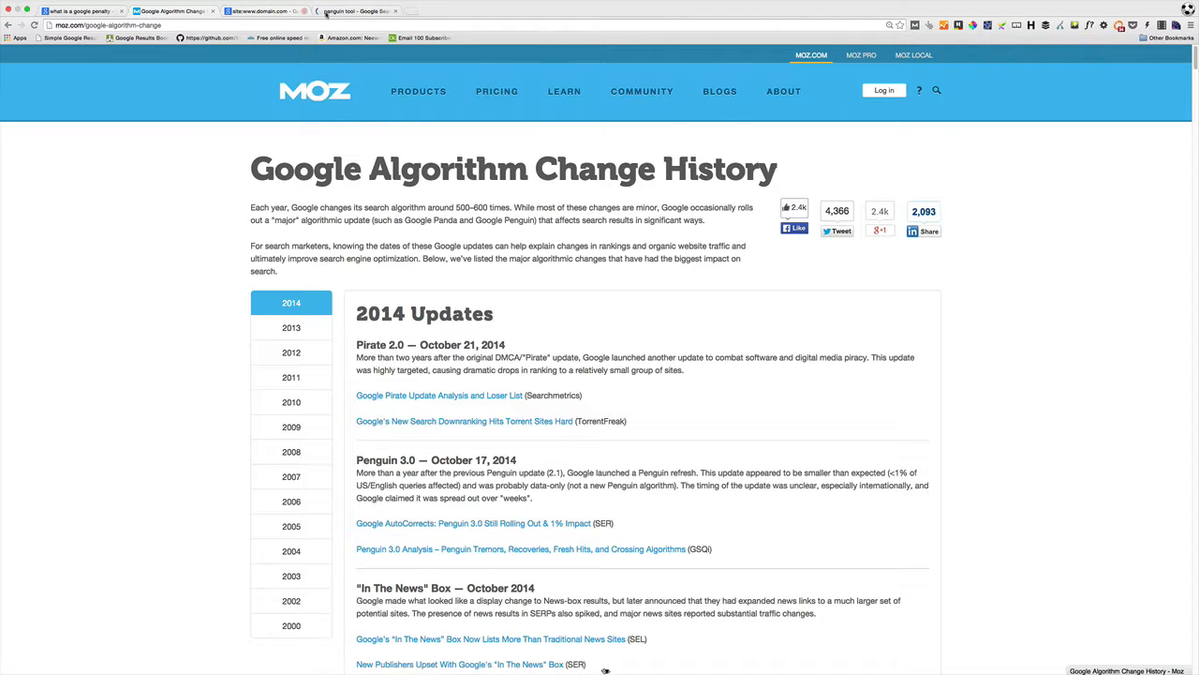
From the Panguin tool search results, open Barracuda Digital's Panguin Tool 2.1 page
left_click(356, 11)
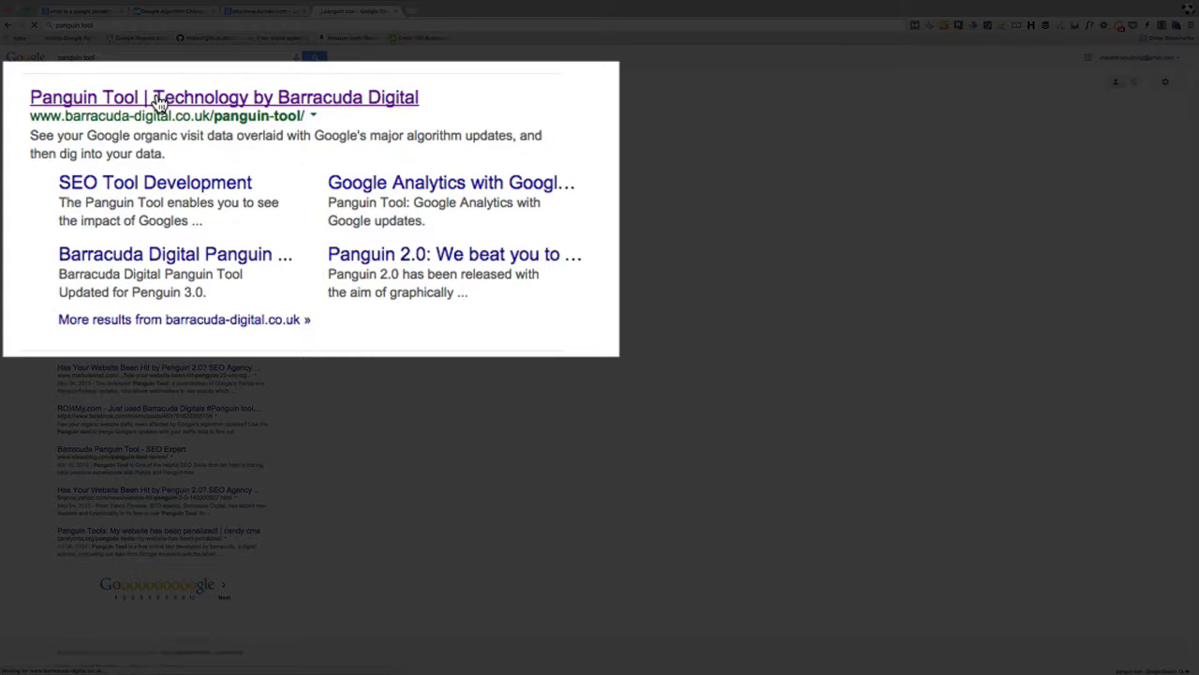
left_click(223, 97)
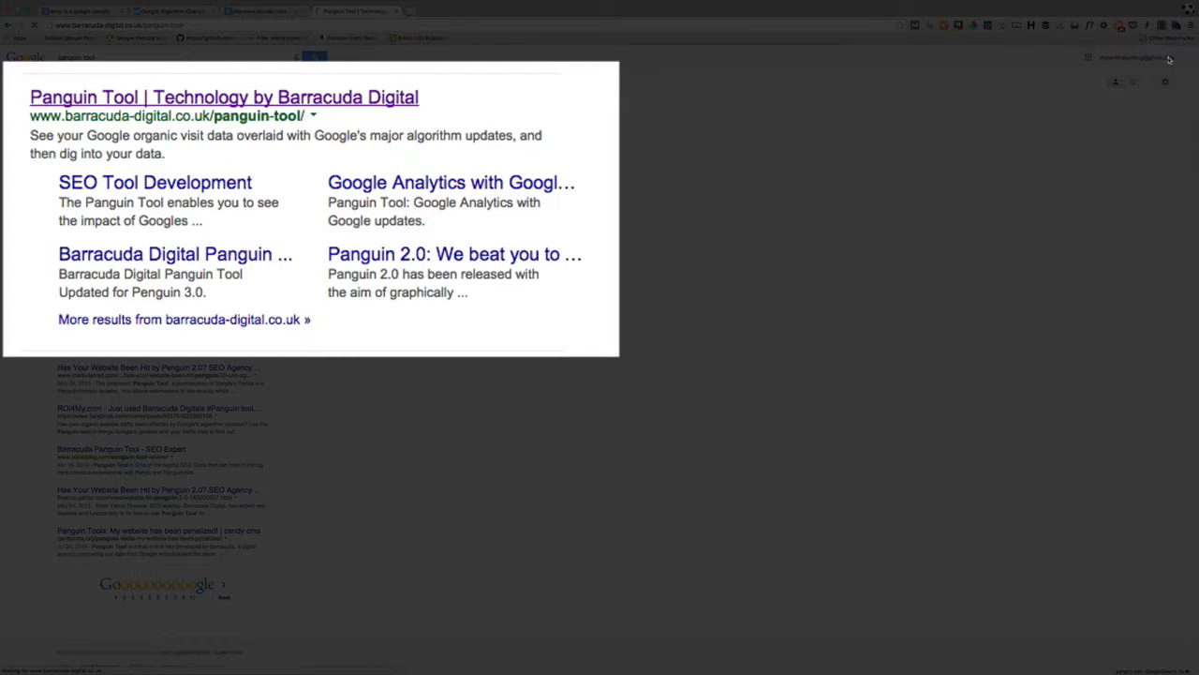
left_click(223, 98)
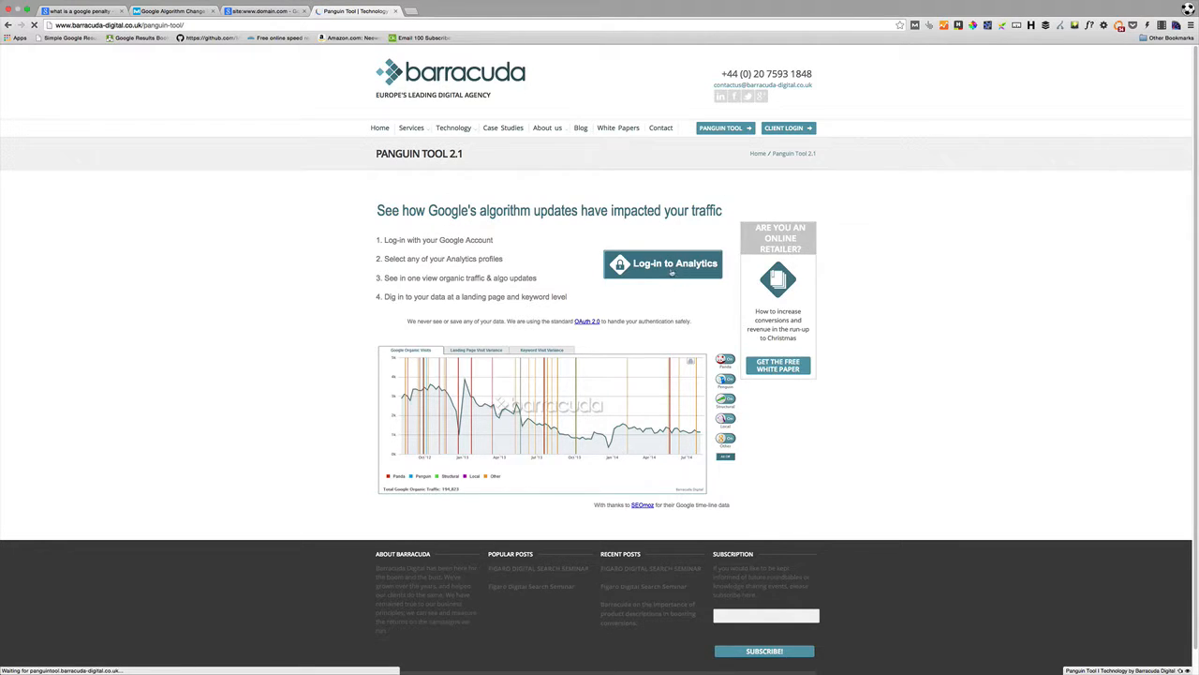
Log in to Analytics with the first Google account and accept Barracuda Digital's offline access
left_click(664, 262)
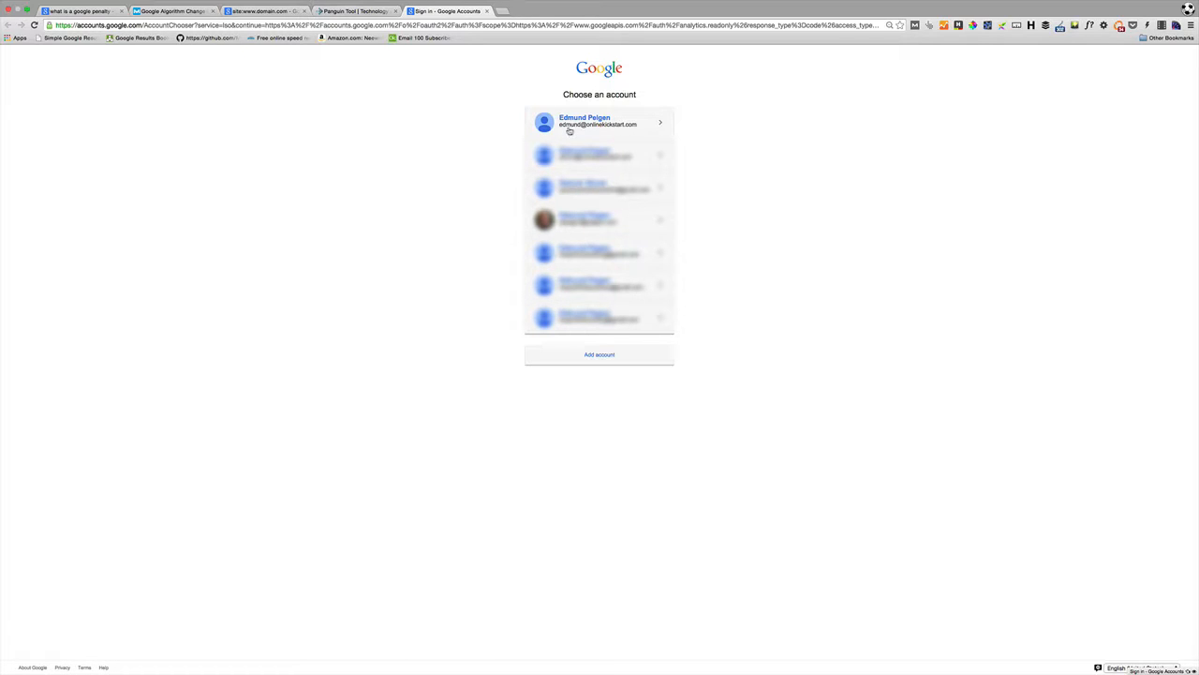
left_click(600, 121)
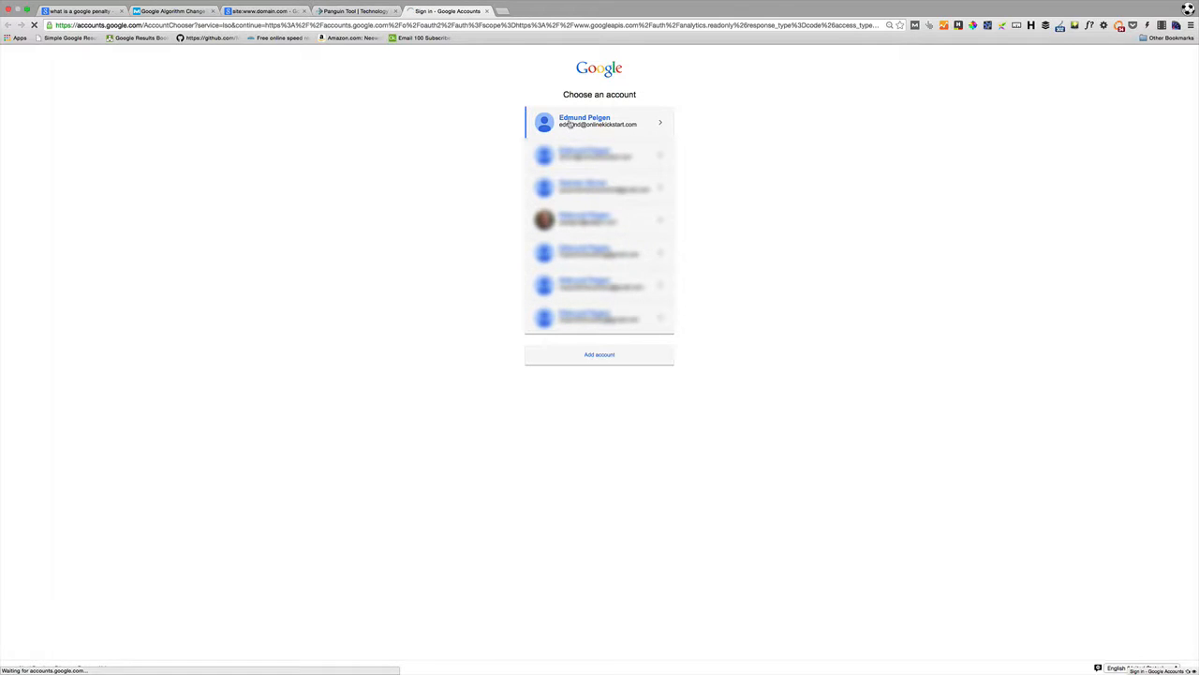
left_click(600, 122)
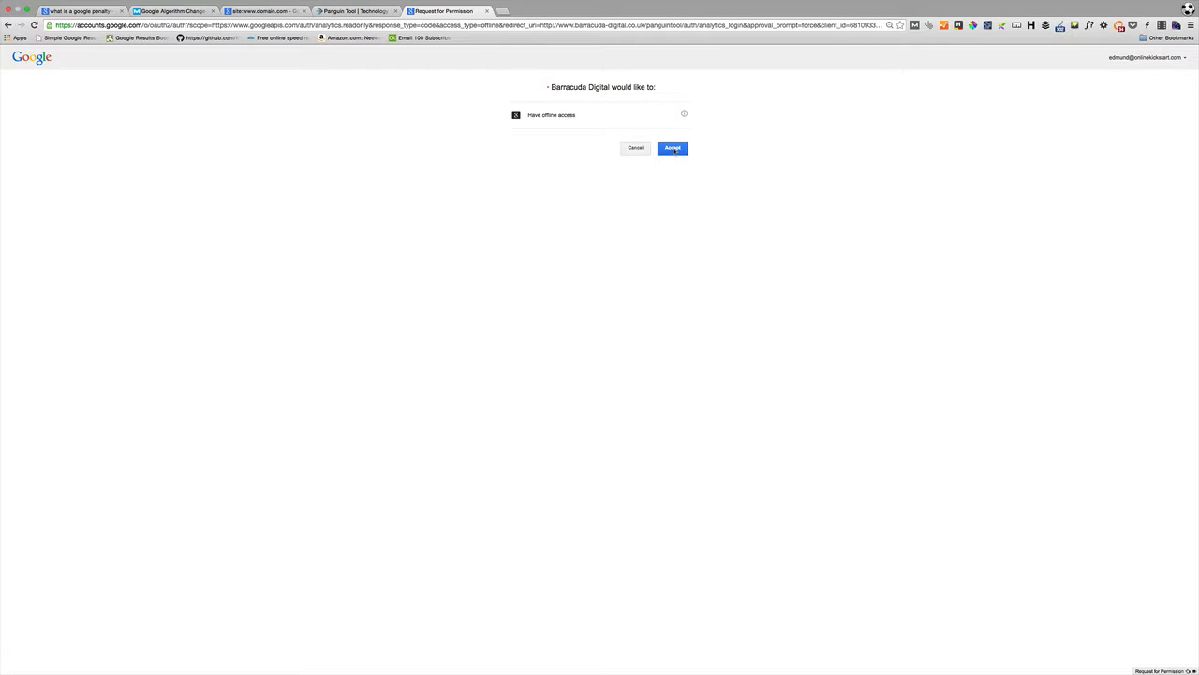
left_click(673, 146)
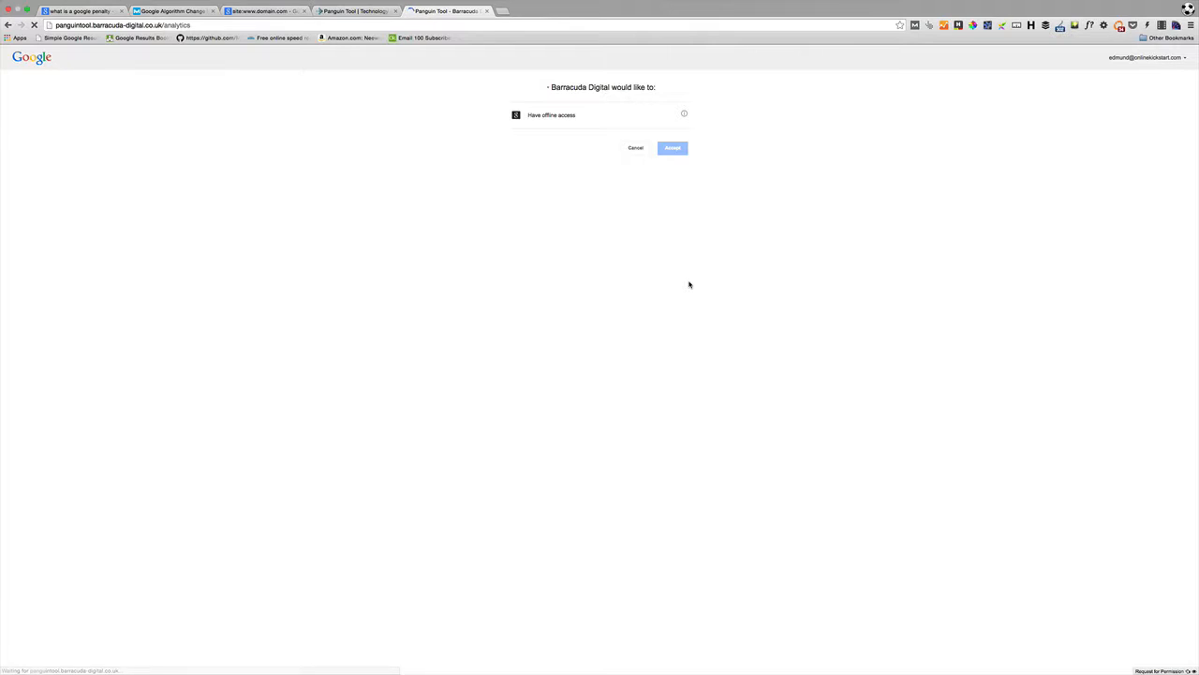
left_click(673, 146)
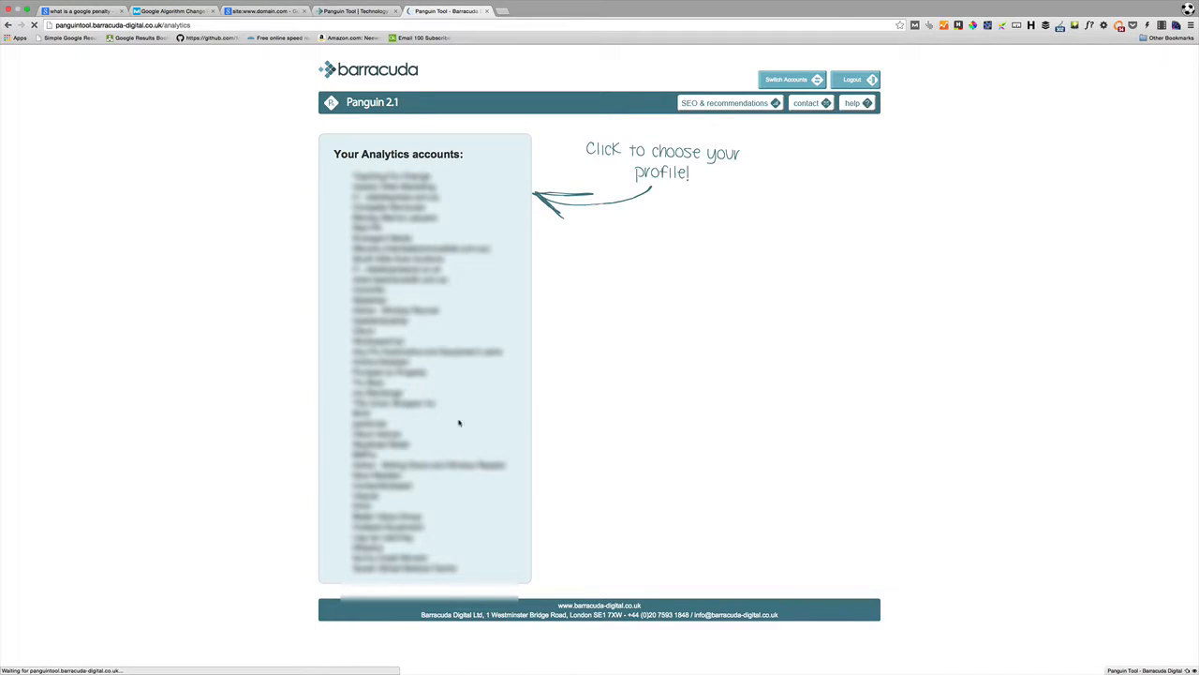
Expand an Analytics account and property, then load a profile's organic visits chart
left_click(378, 322)
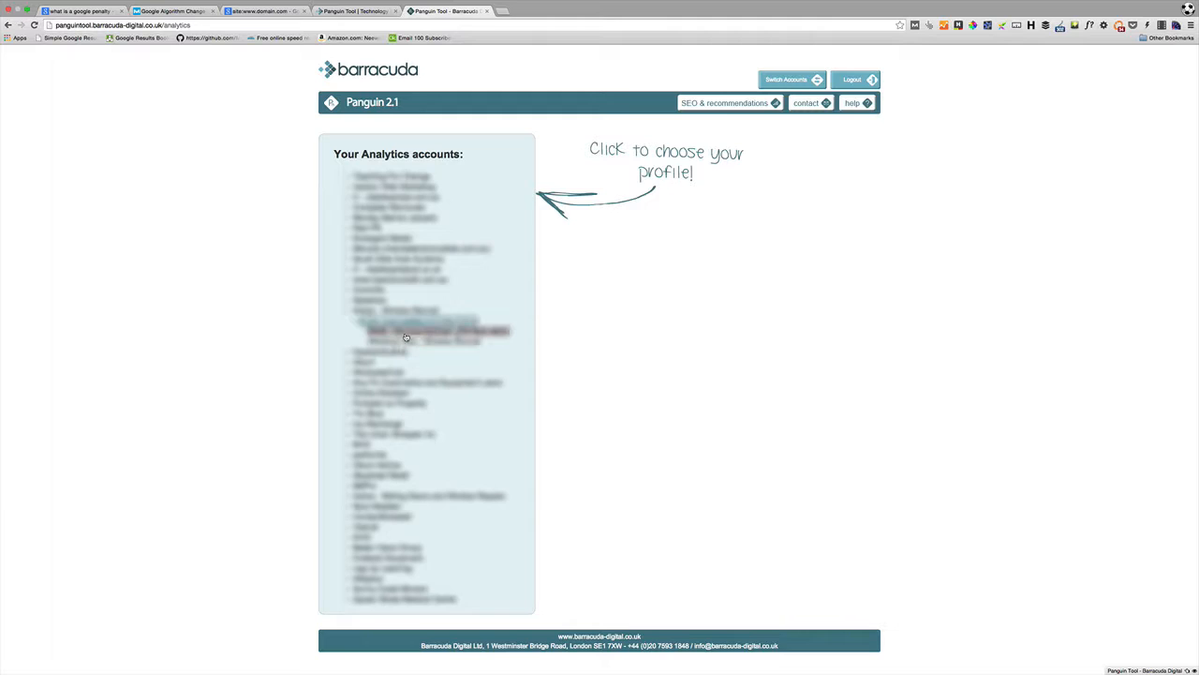
left_click(435, 330)
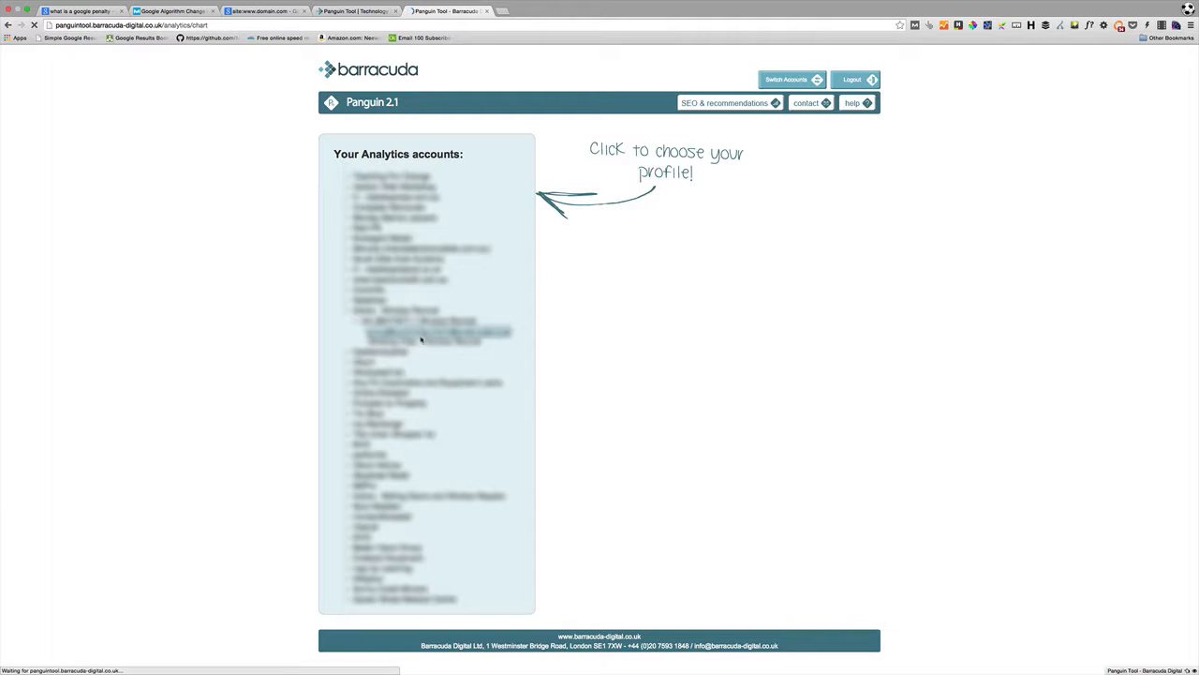
left_click(438, 332)
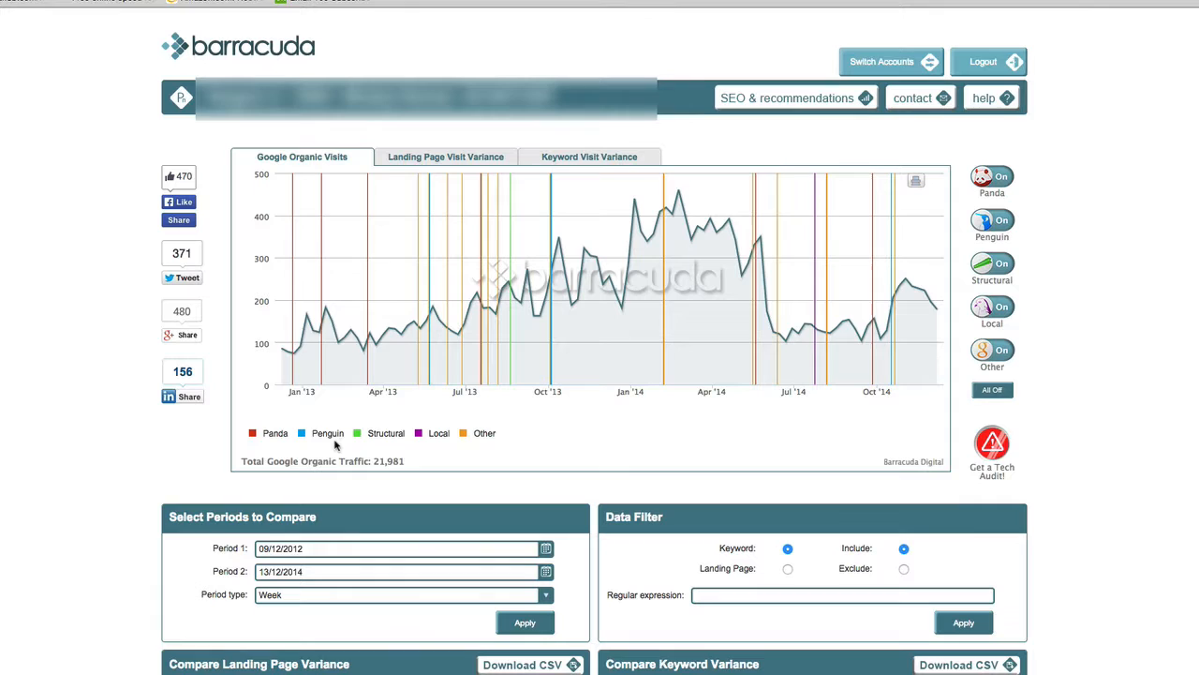
mouse_move(435, 322)
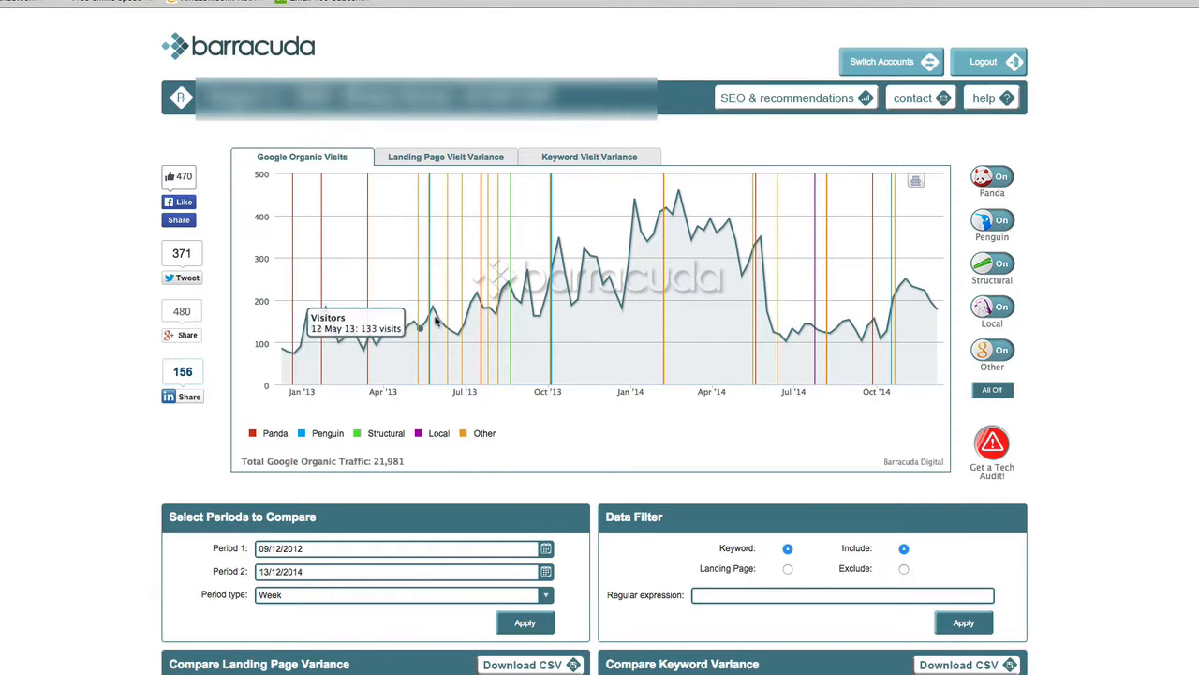
mouse_move(514, 304)
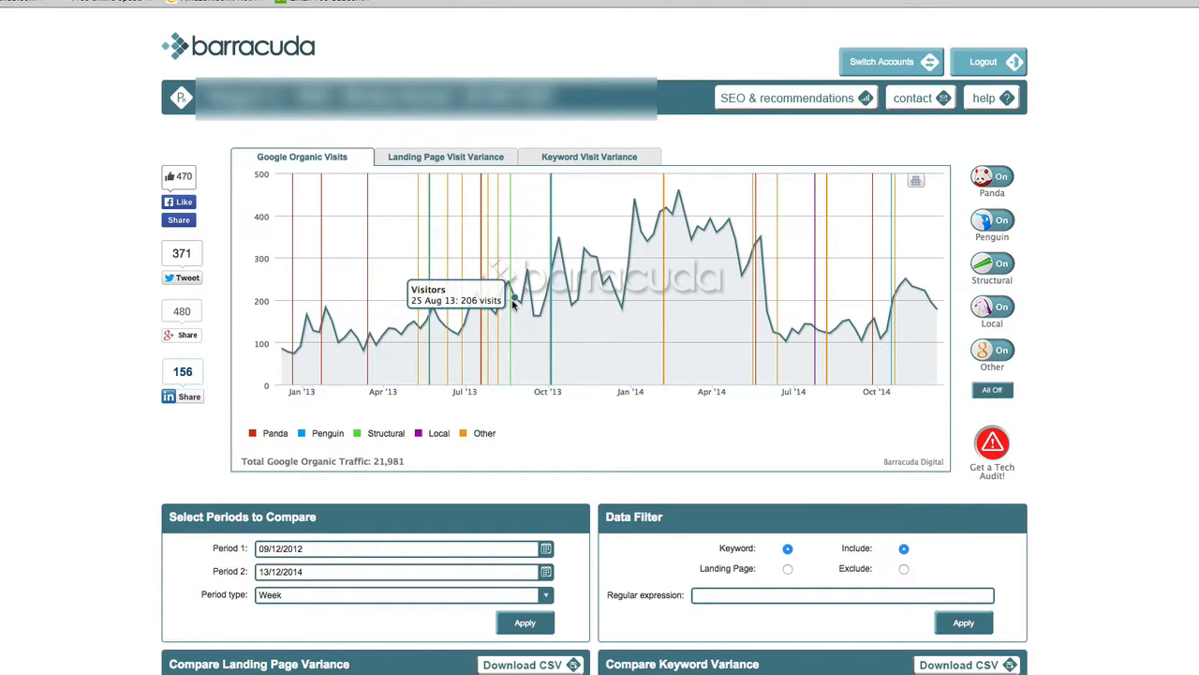
mouse_move(529, 270)
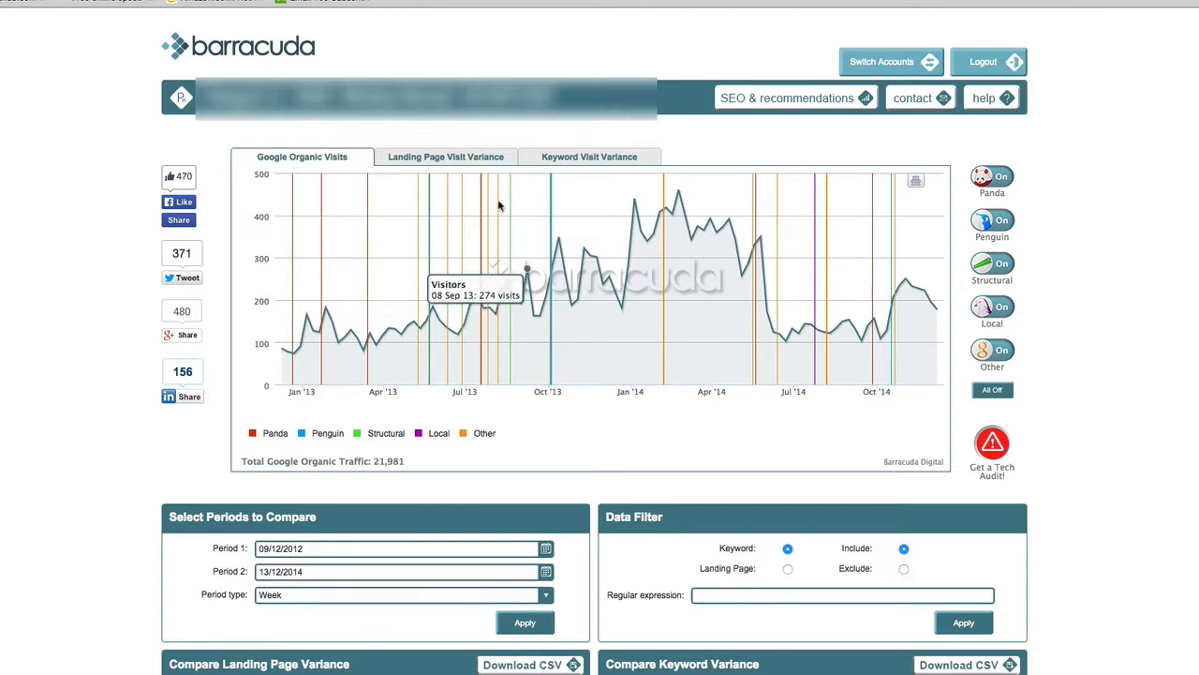
mouse_move(994, 236)
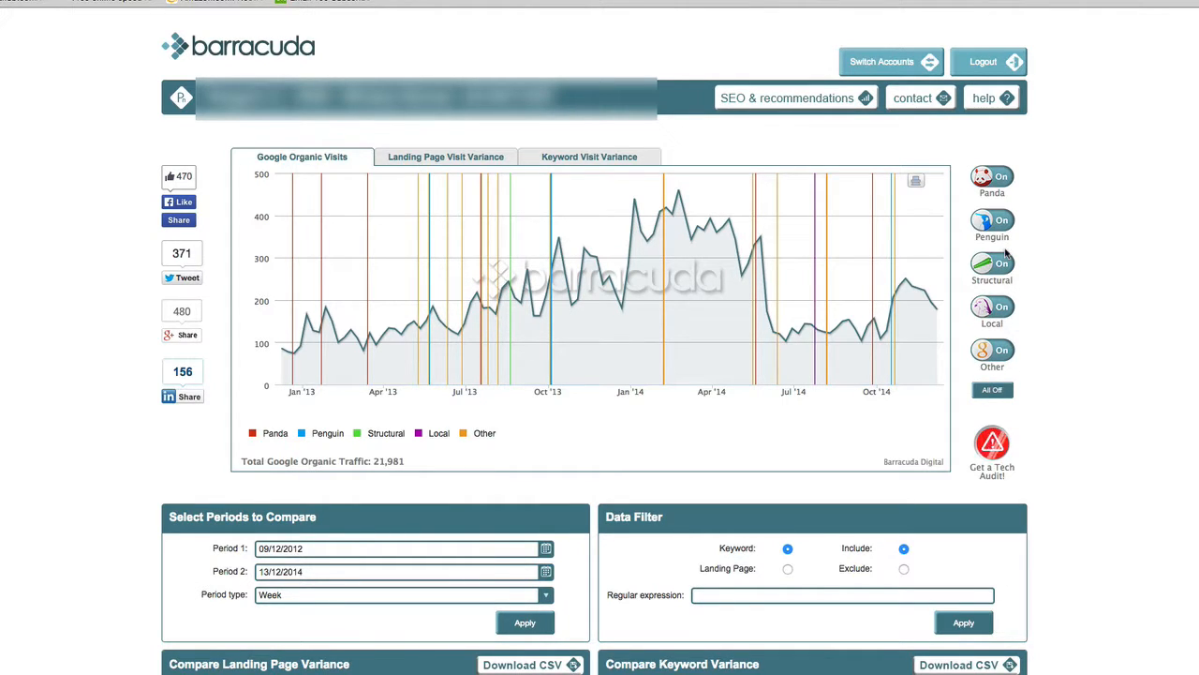
mouse_move(666, 191)
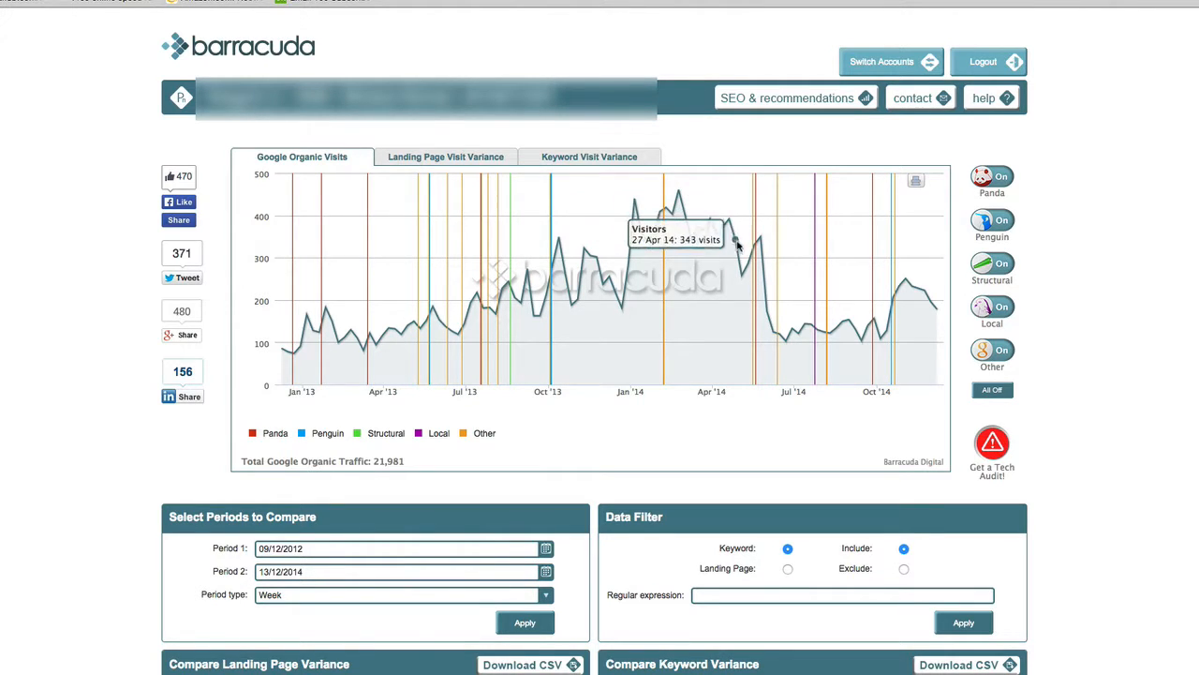
mouse_move(754, 346)
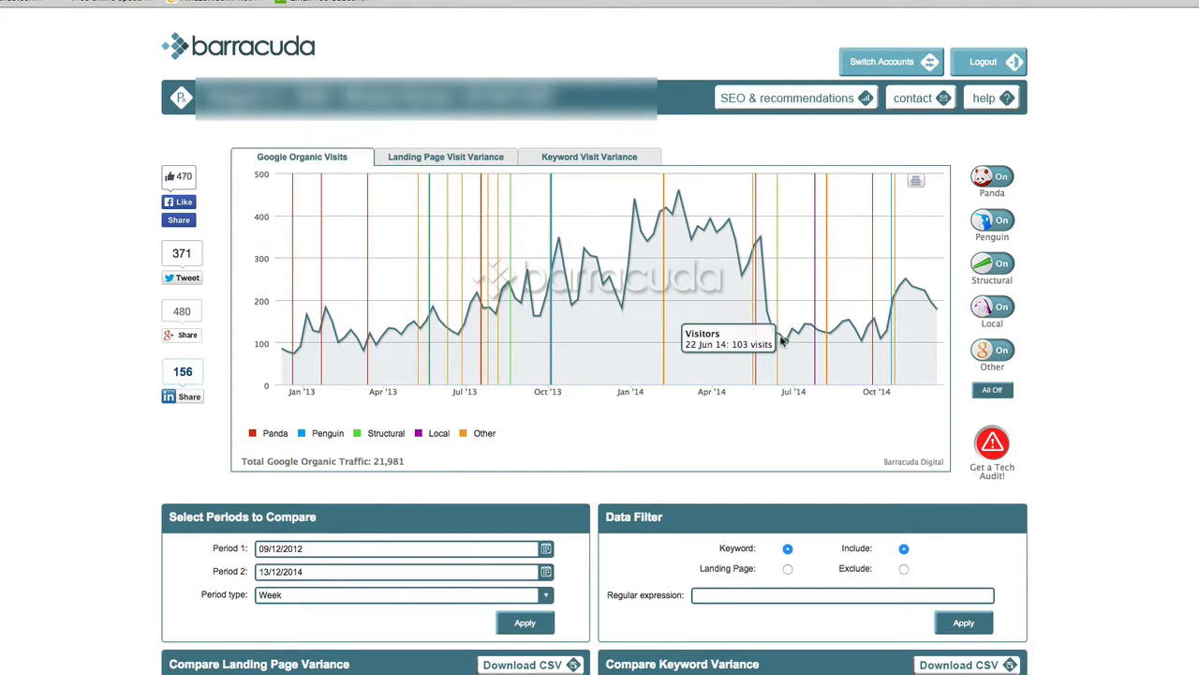
mouse_move(761, 240)
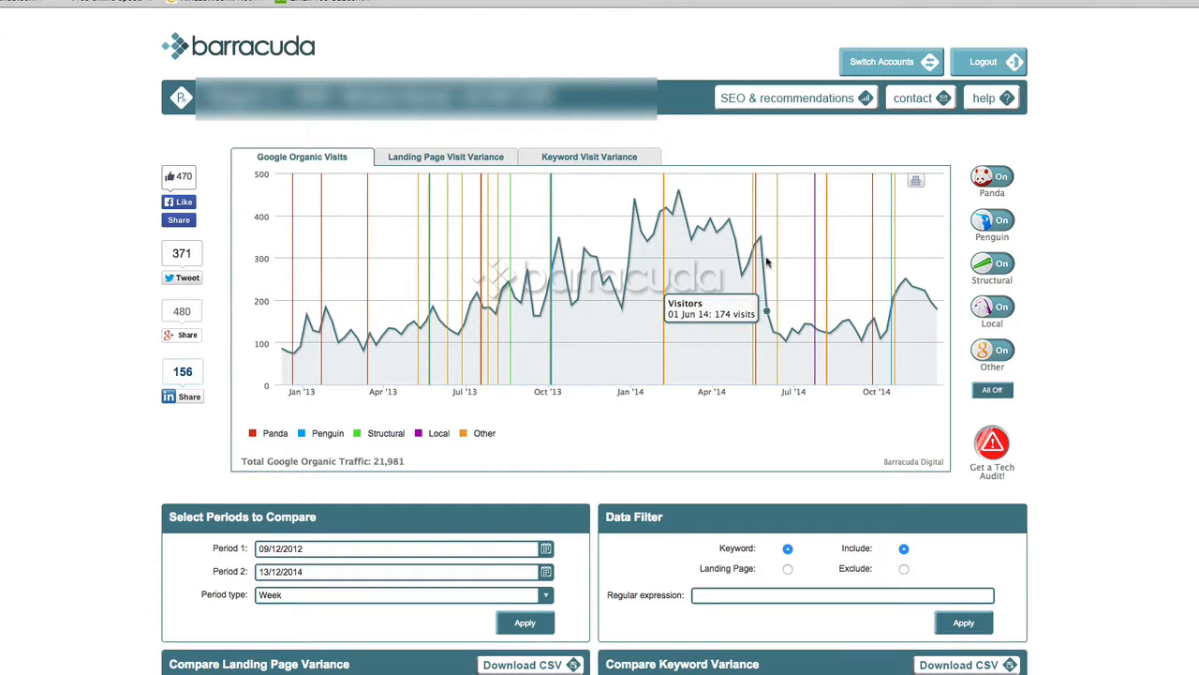
mouse_move(754, 236)
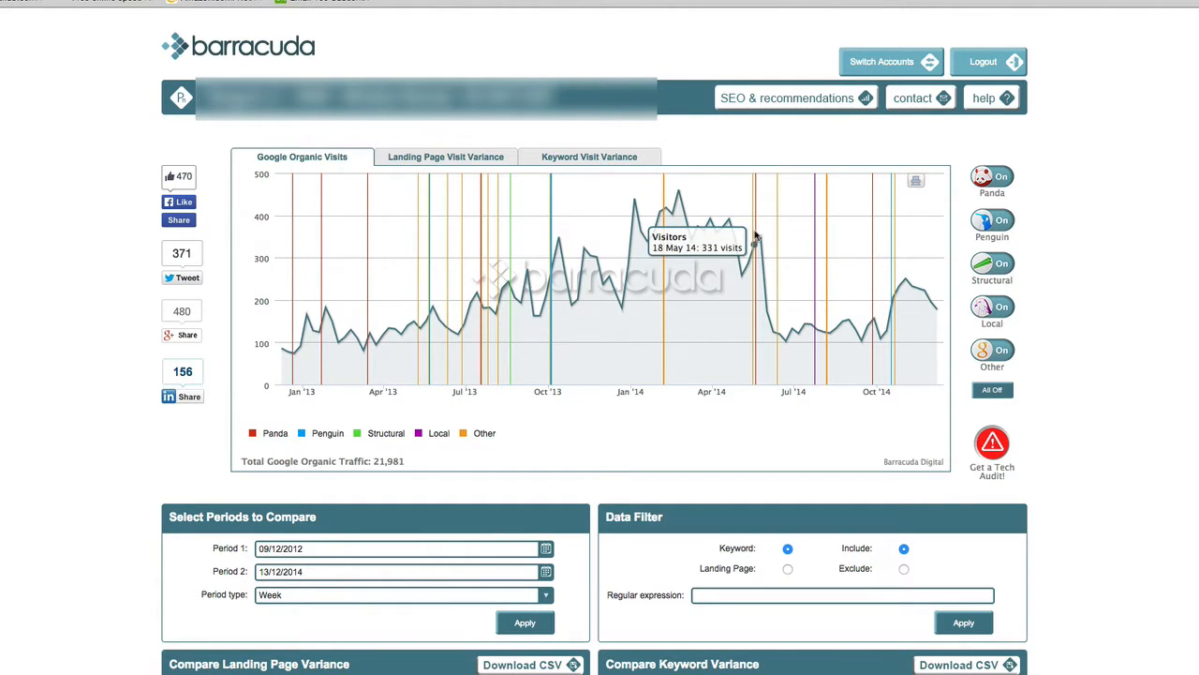
mouse_move(965, 227)
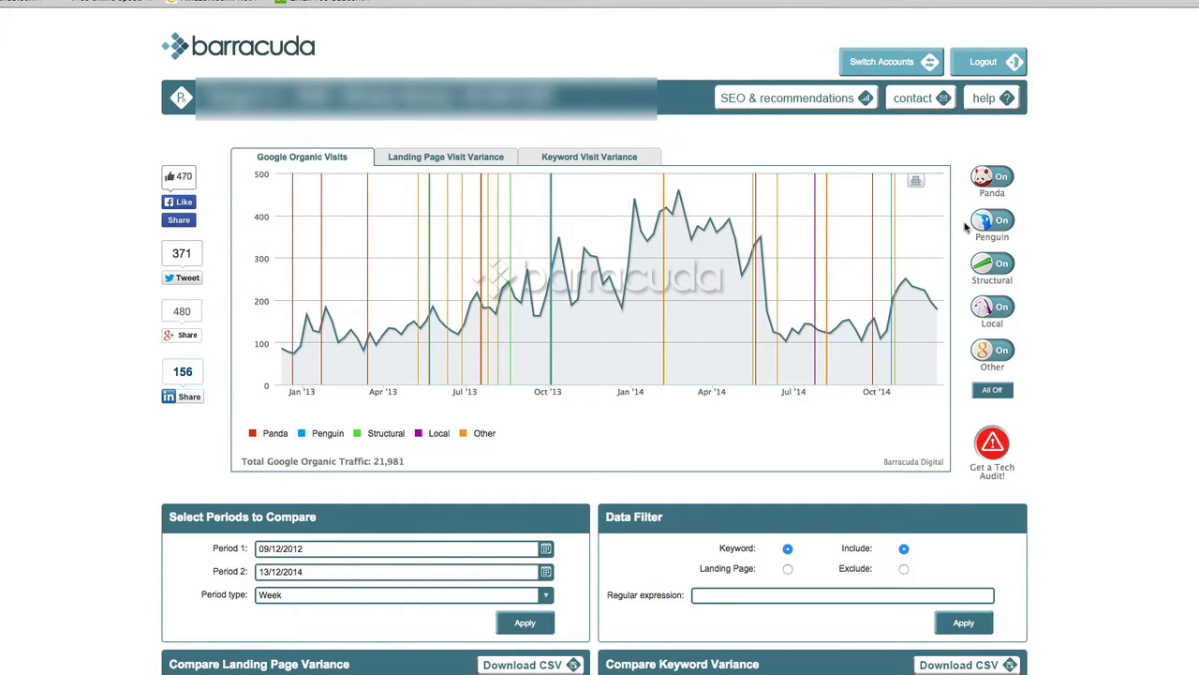
left_click(991, 263)
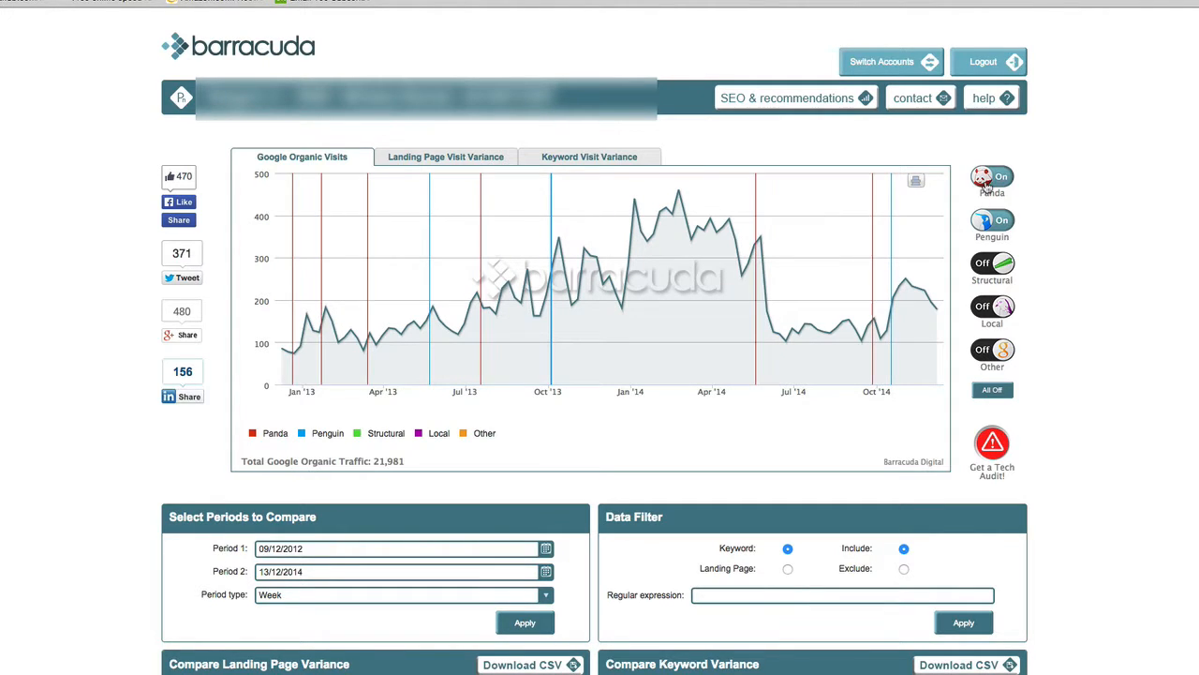
mouse_move(761, 240)
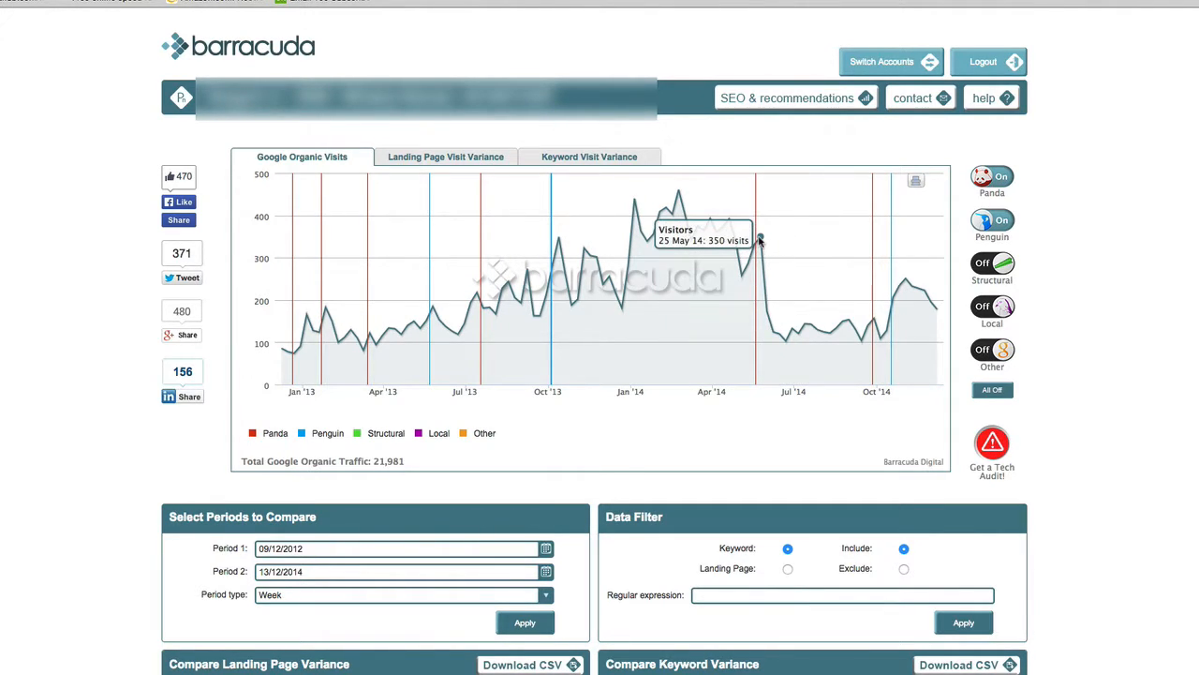
mouse_move(756, 199)
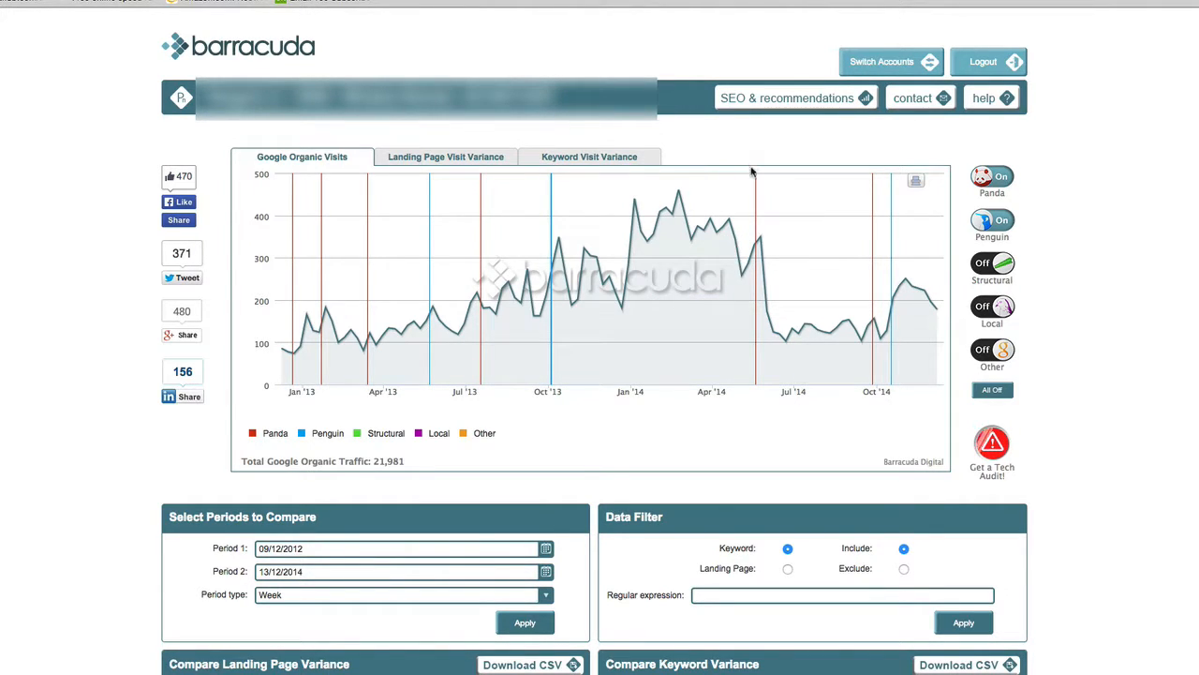
mouse_move(776, 334)
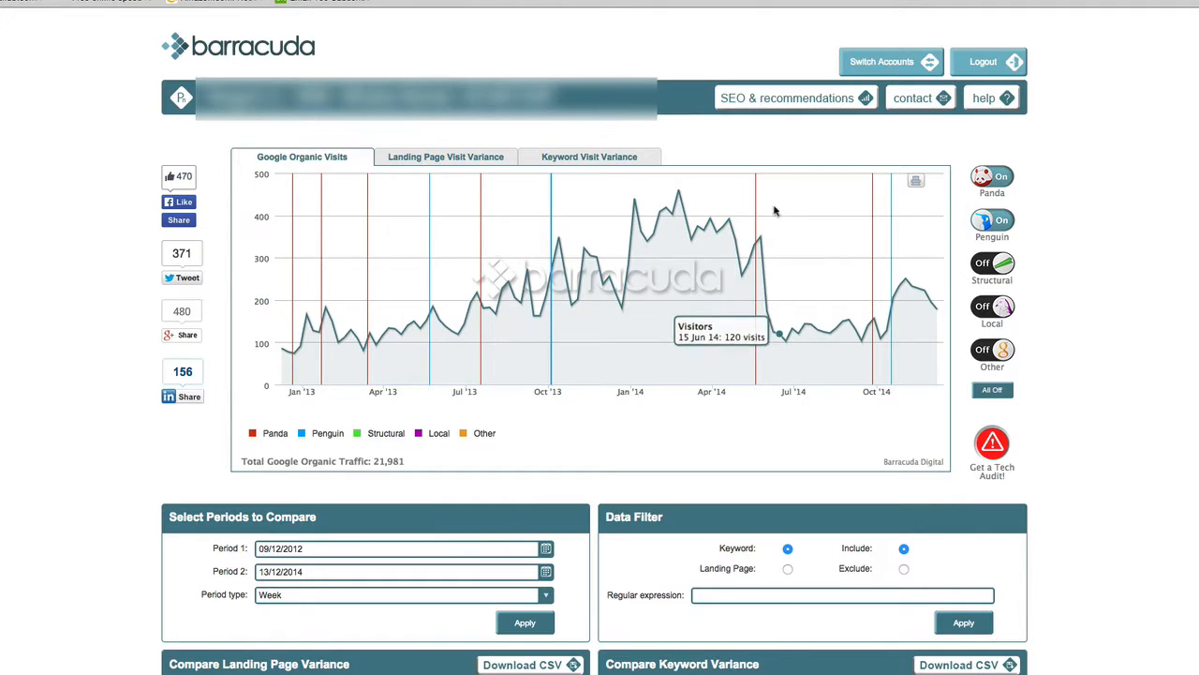
mouse_move(770, 270)
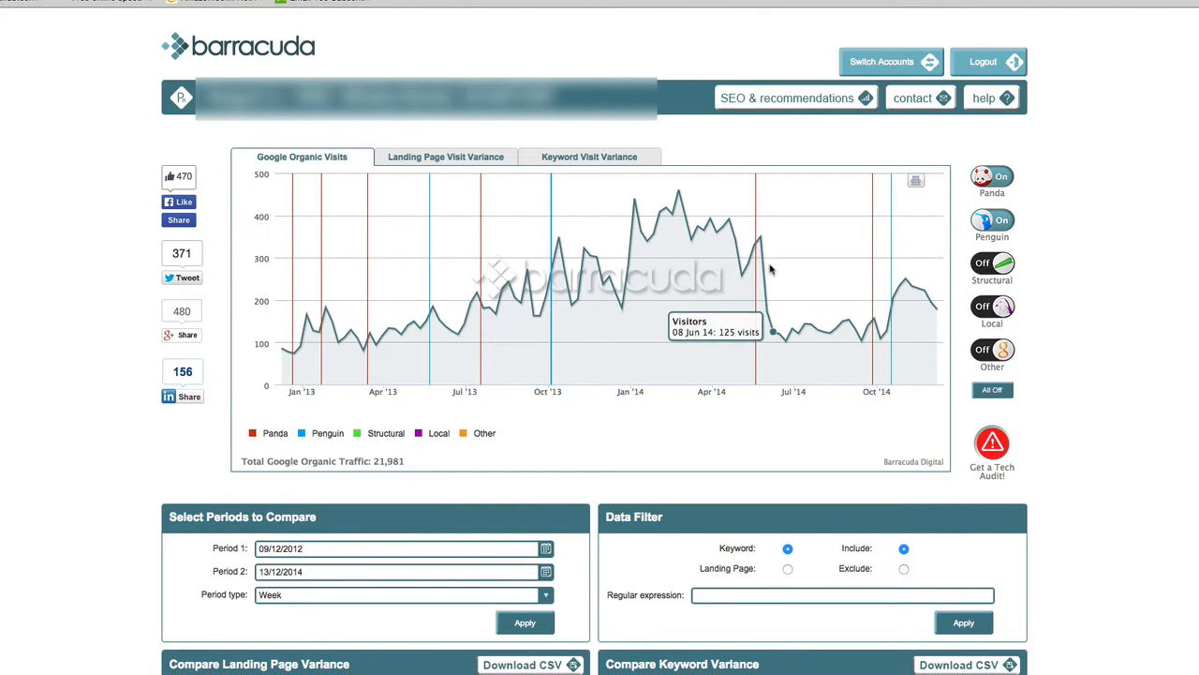
mouse_move(940, 180)
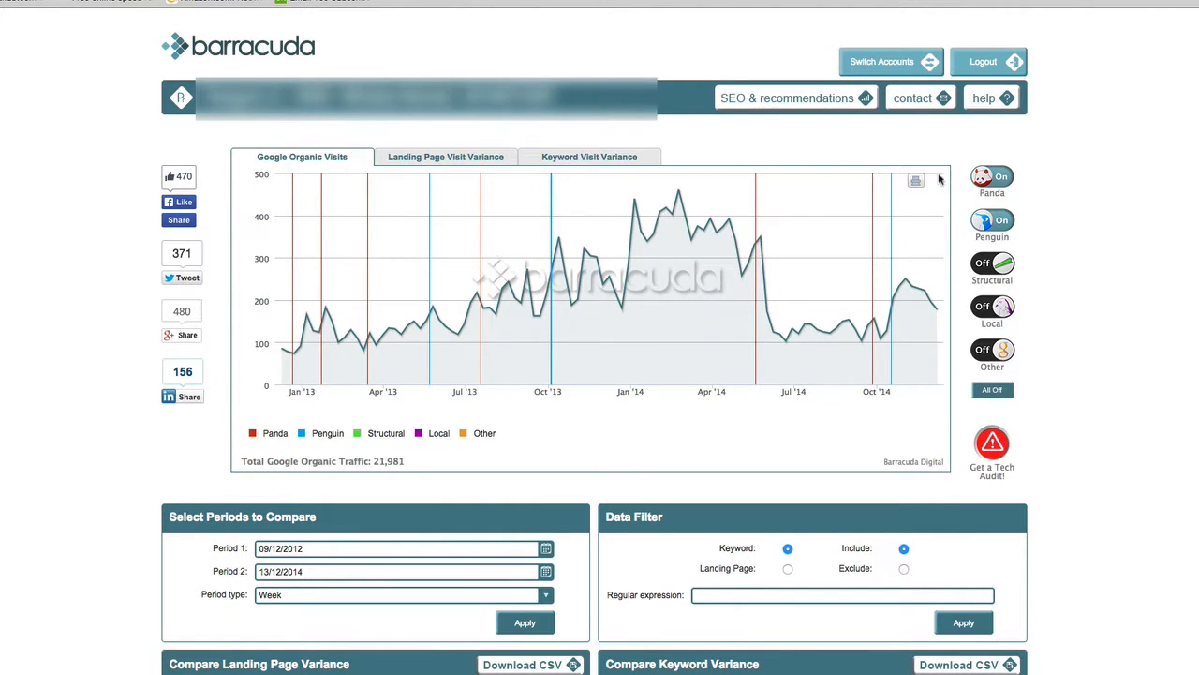
mouse_move(757, 192)
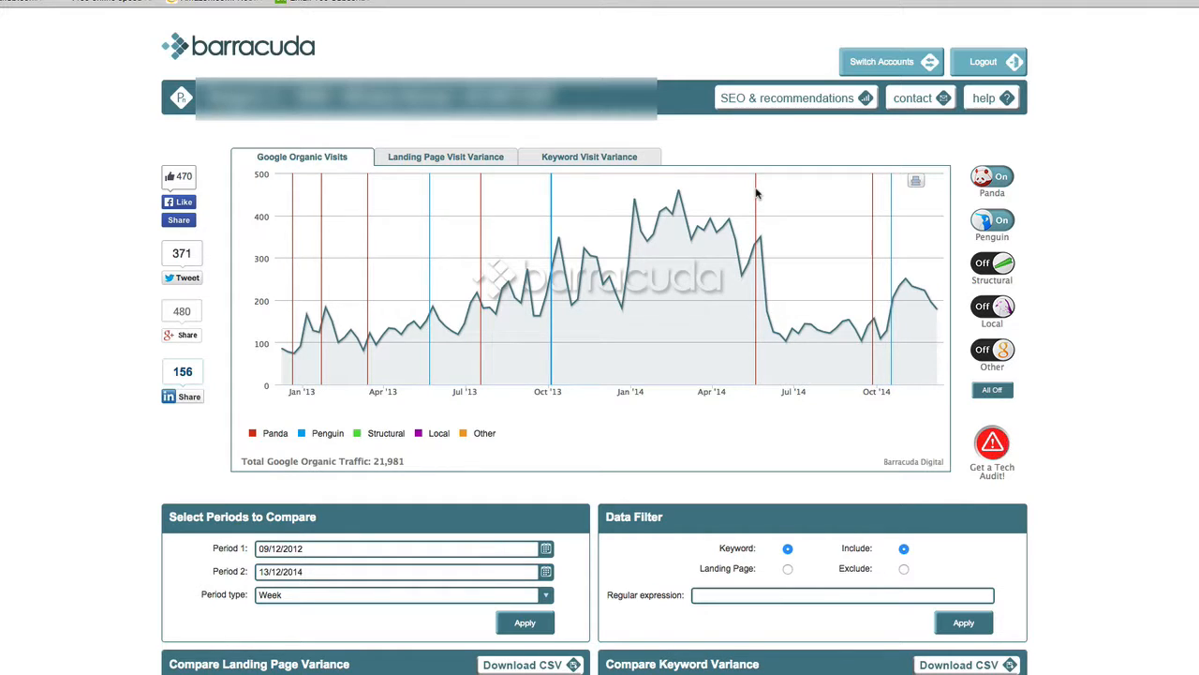
mouse_move(765, 274)
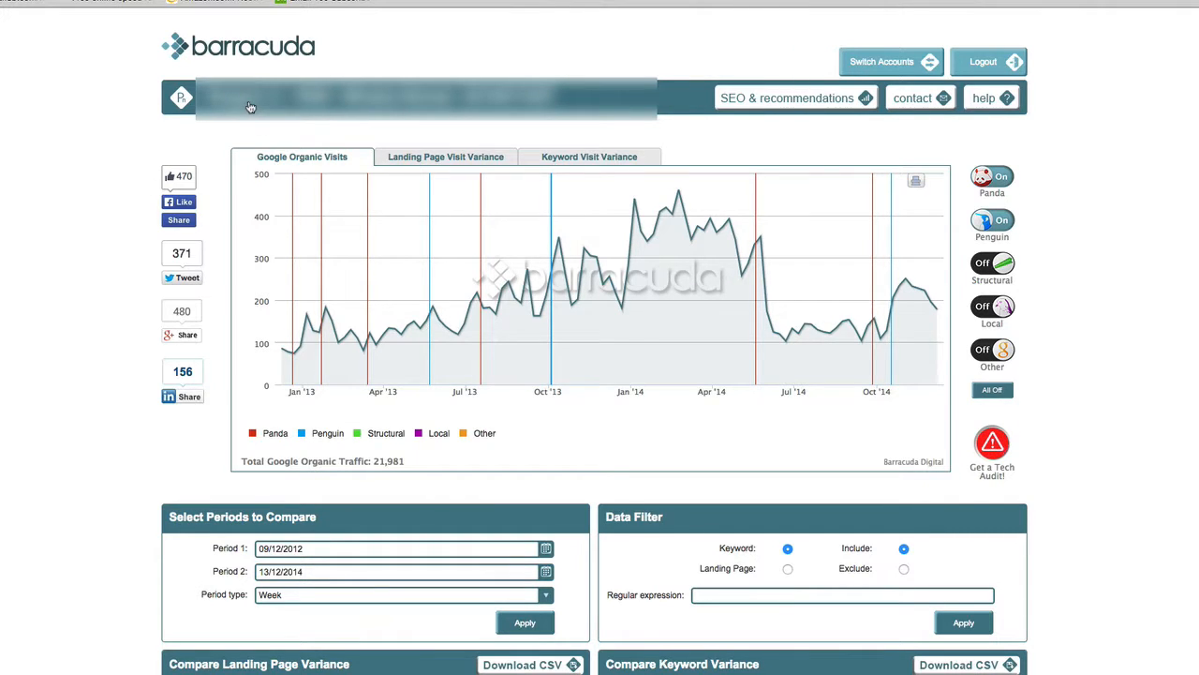
mouse_move(277, 64)
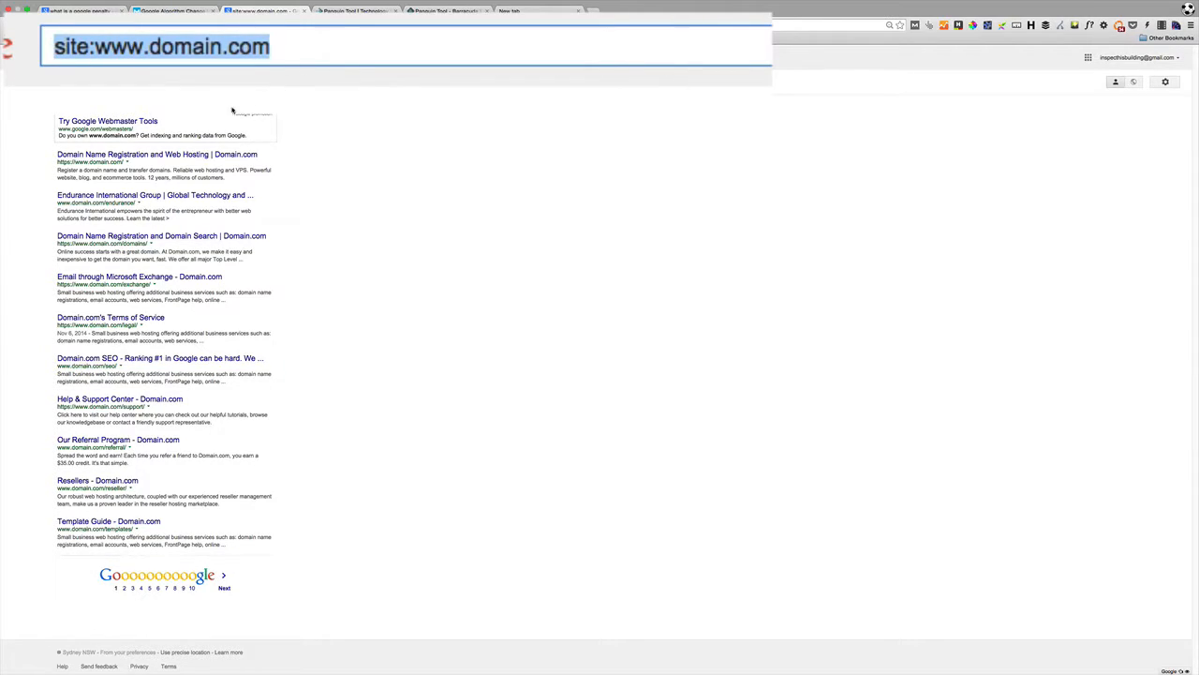
mouse_move(154, 195)
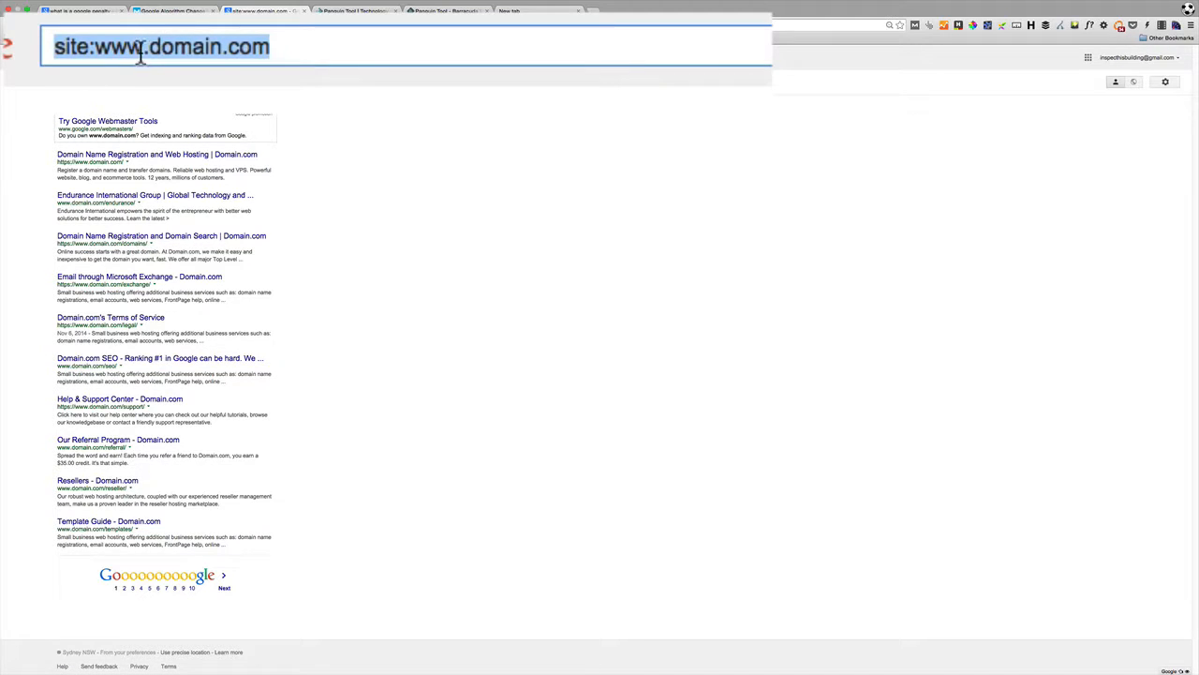
mouse_move(328, 88)
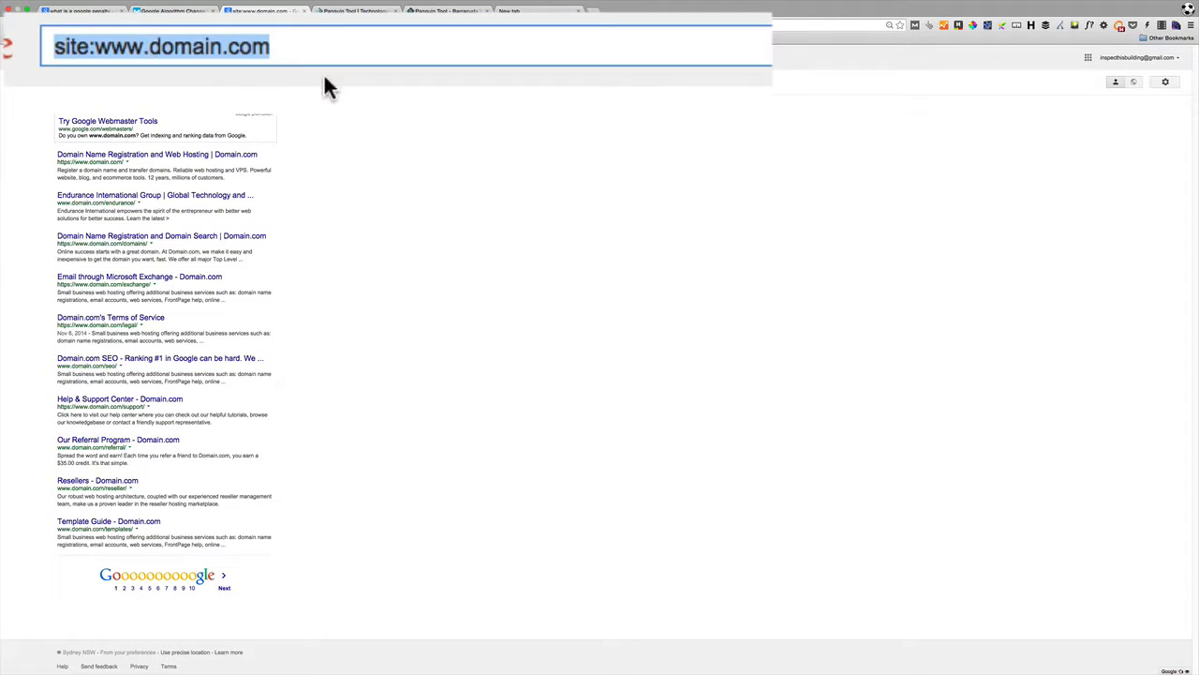
mouse_move(73, 71)
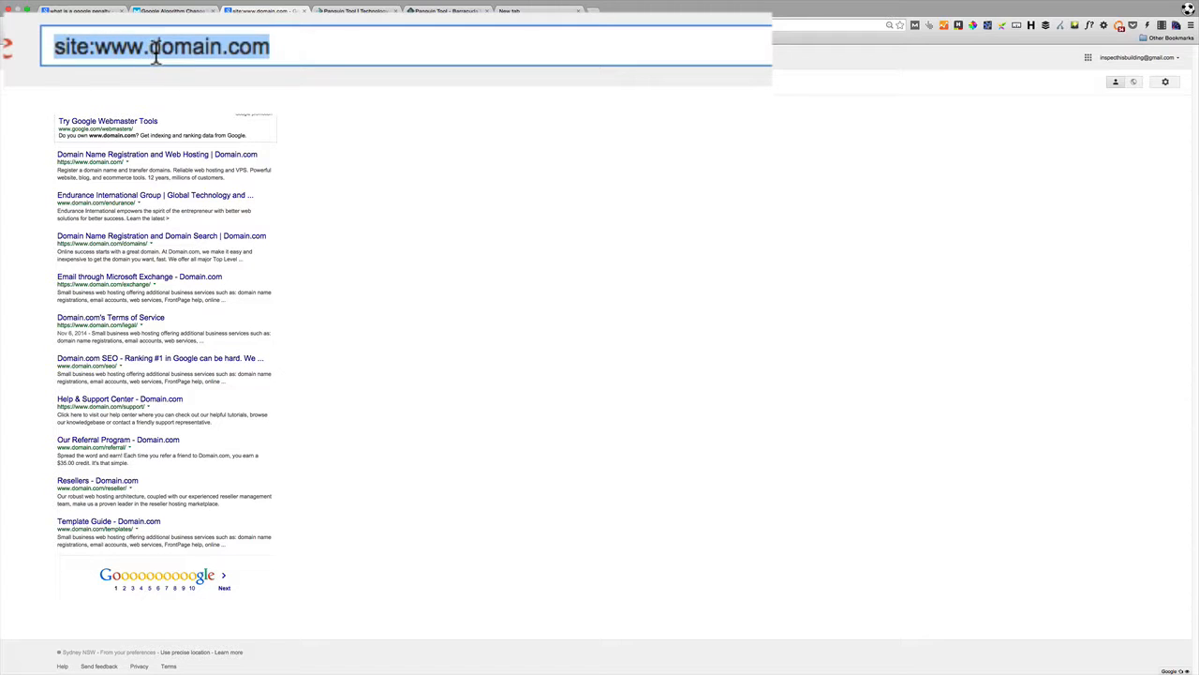
mouse_move(364, 53)
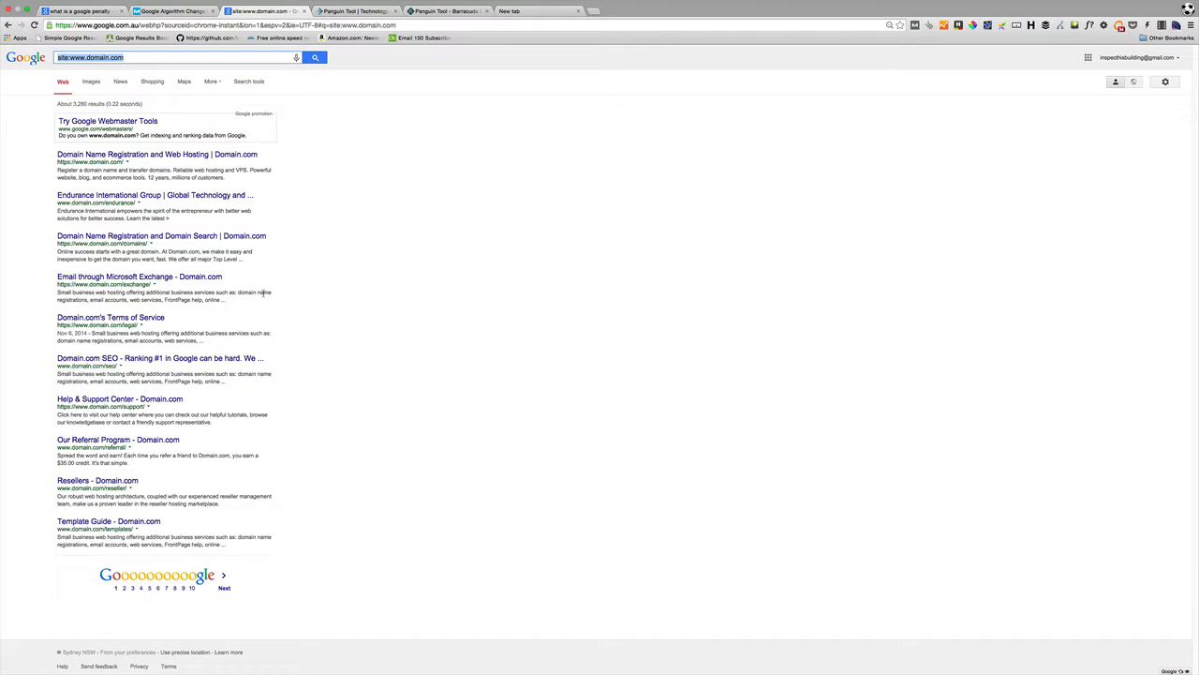
left_click(139, 56)
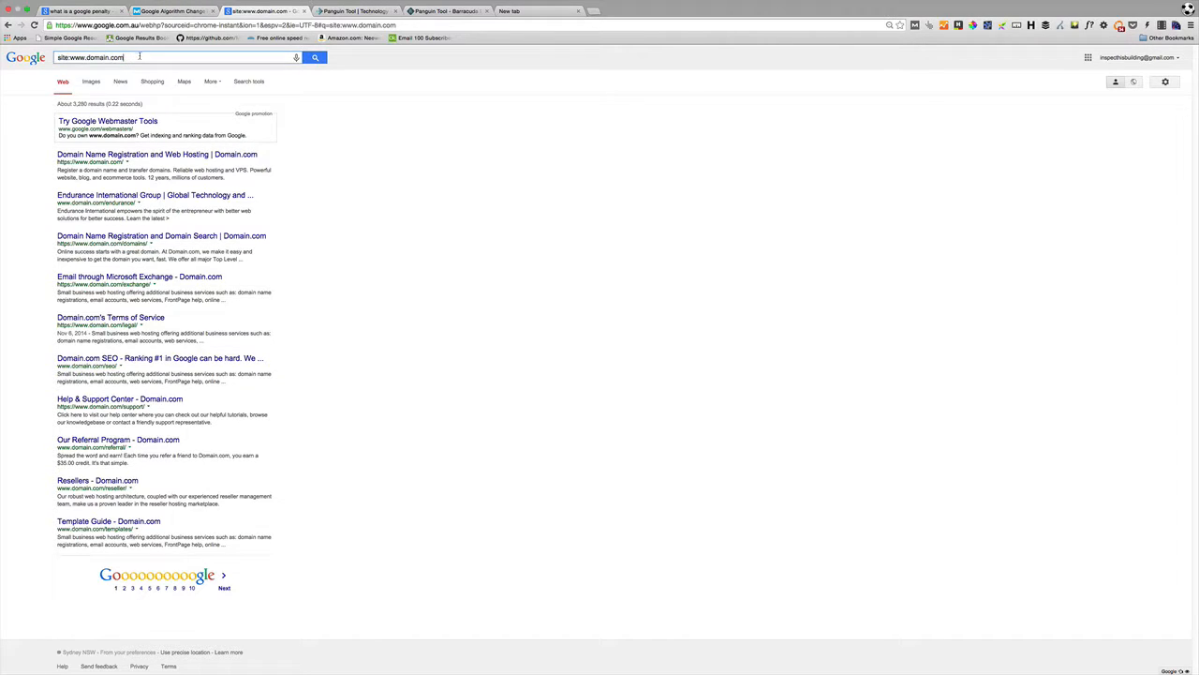
triple_click(122, 56)
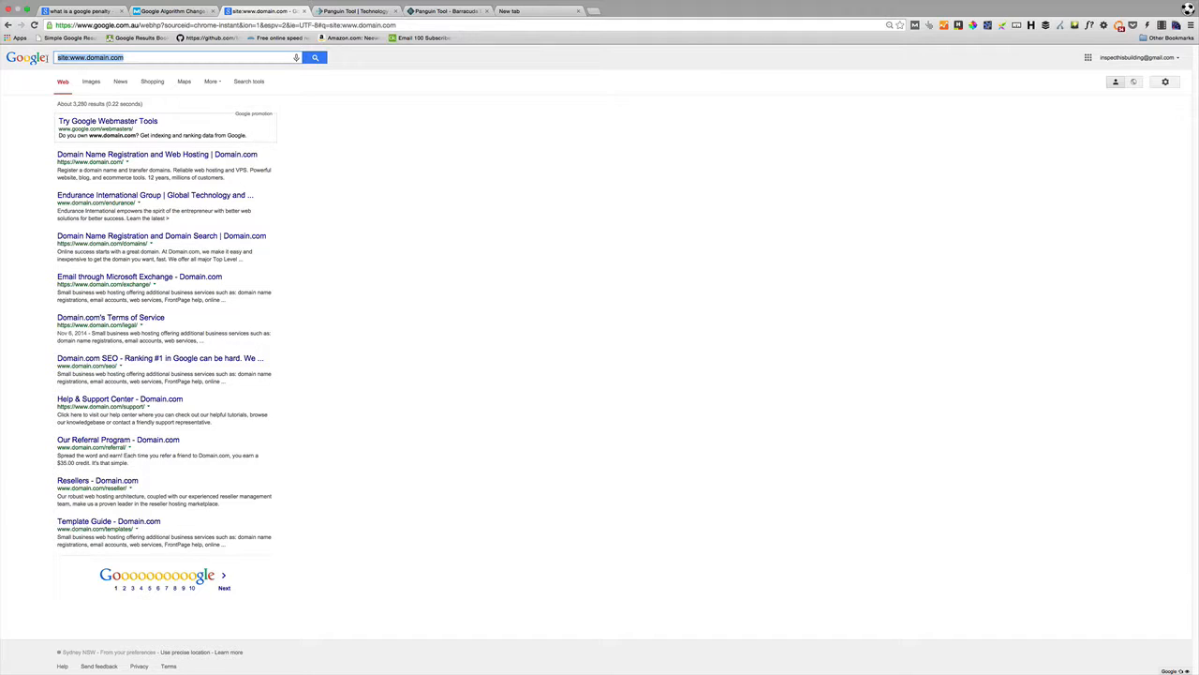
mouse_move(355, 180)
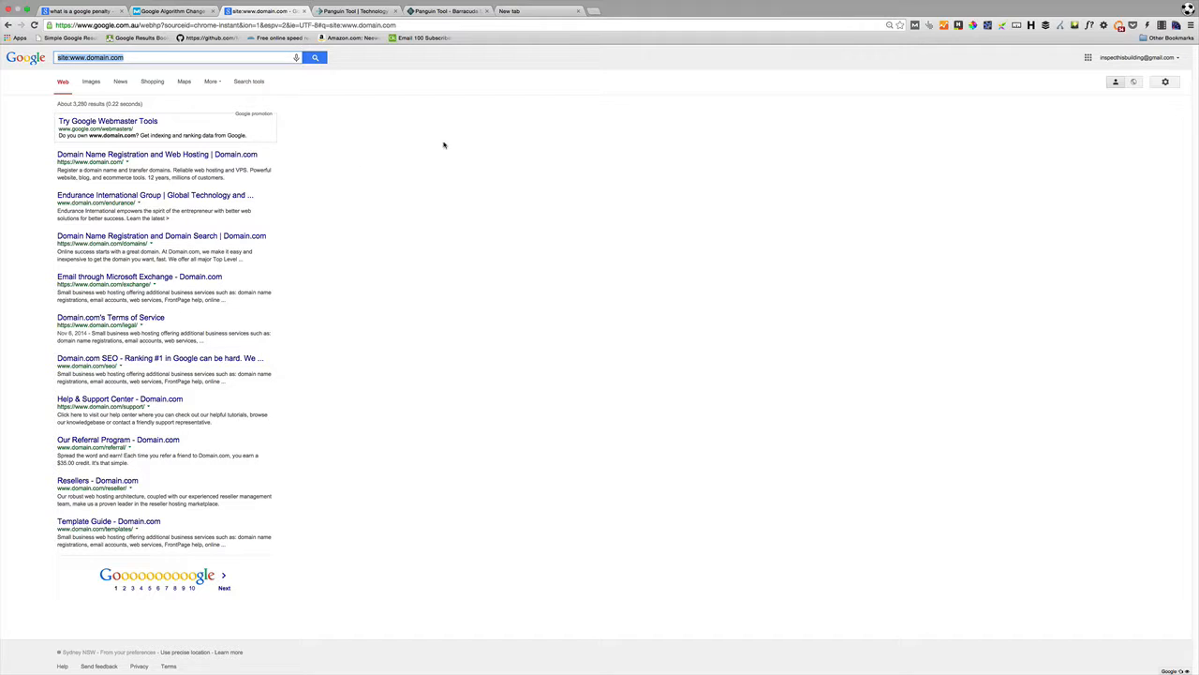
mouse_move(491, 75)
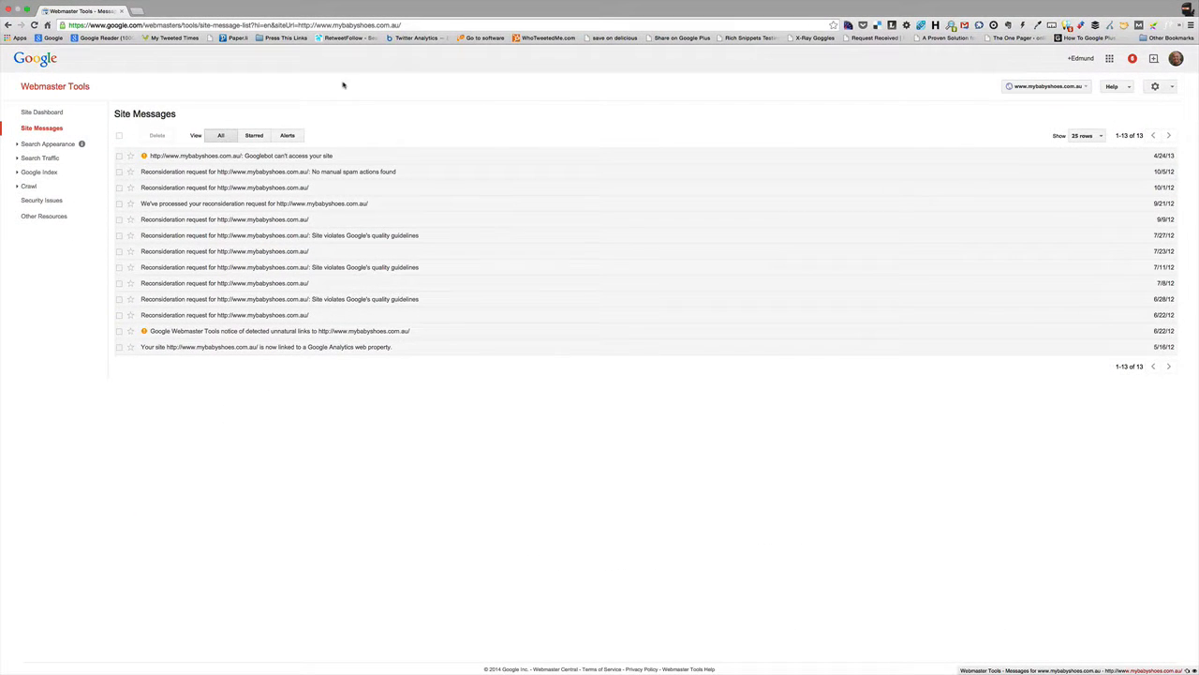
mouse_move(337, 86)
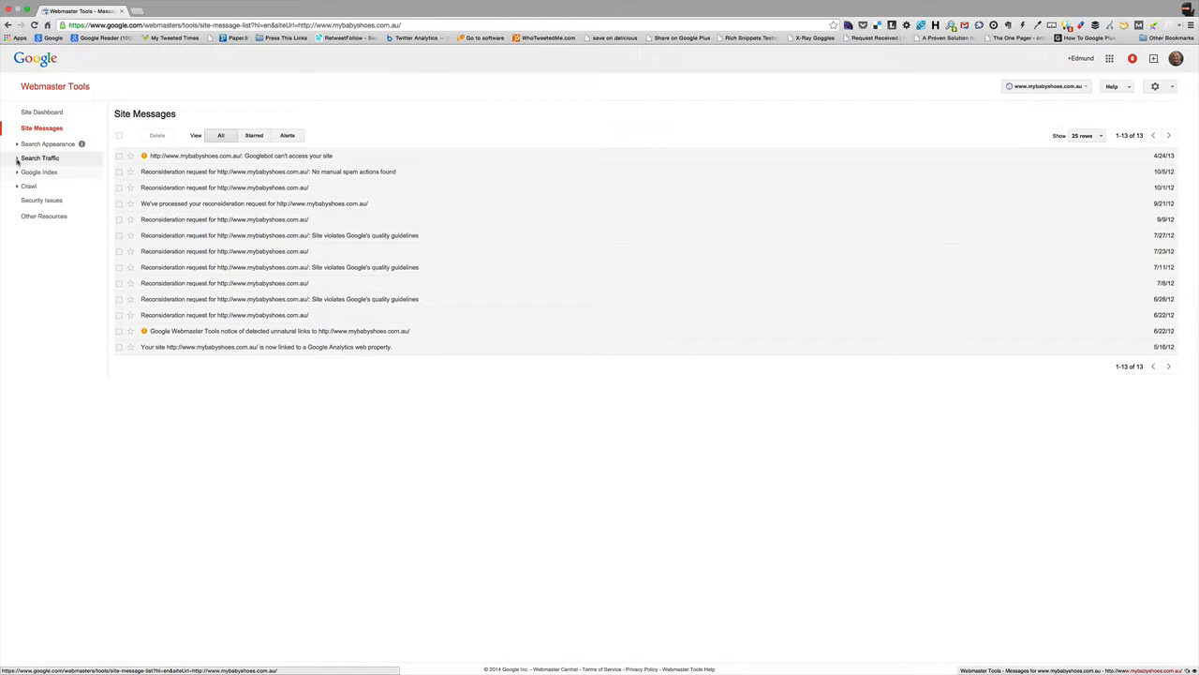
Expand Search Traffic and bring up the Manual Actions report showing no webspam actions
left_click(41, 158)
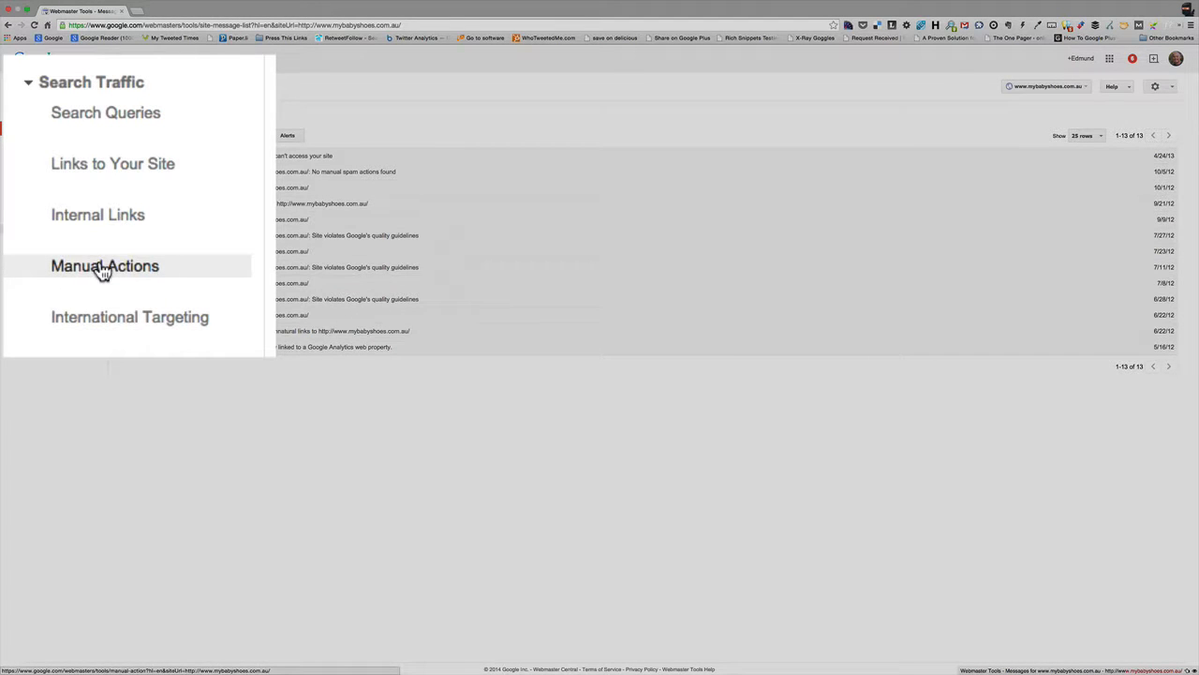
left_click(105, 266)
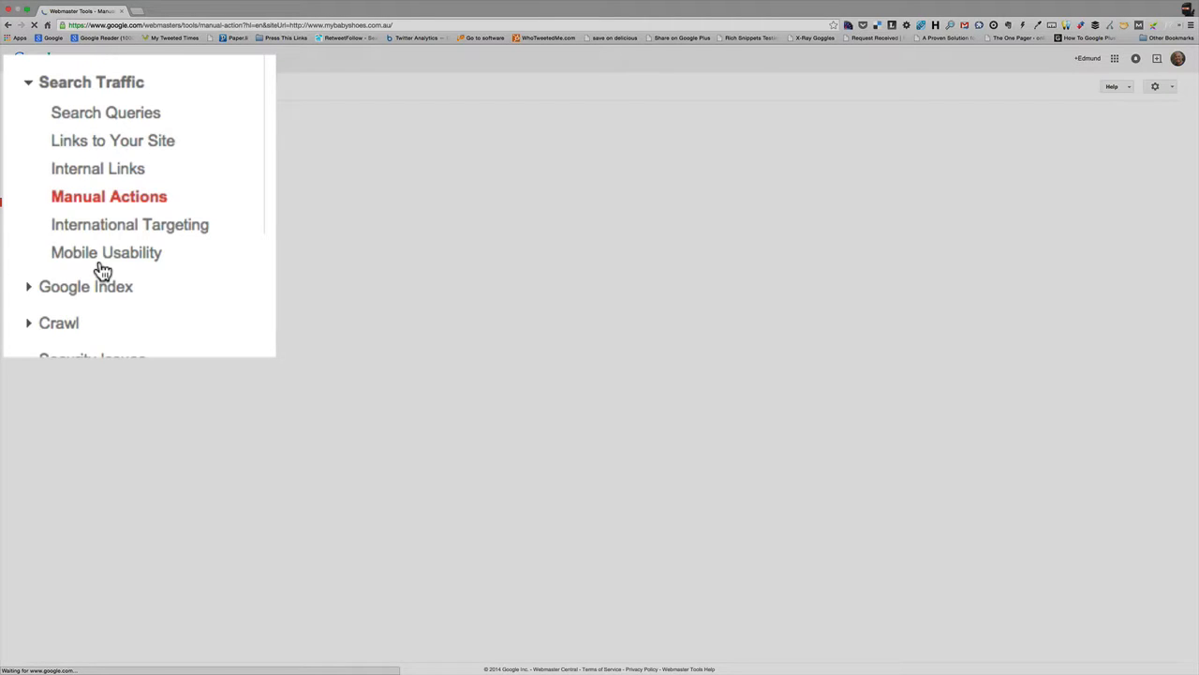
left_click(109, 197)
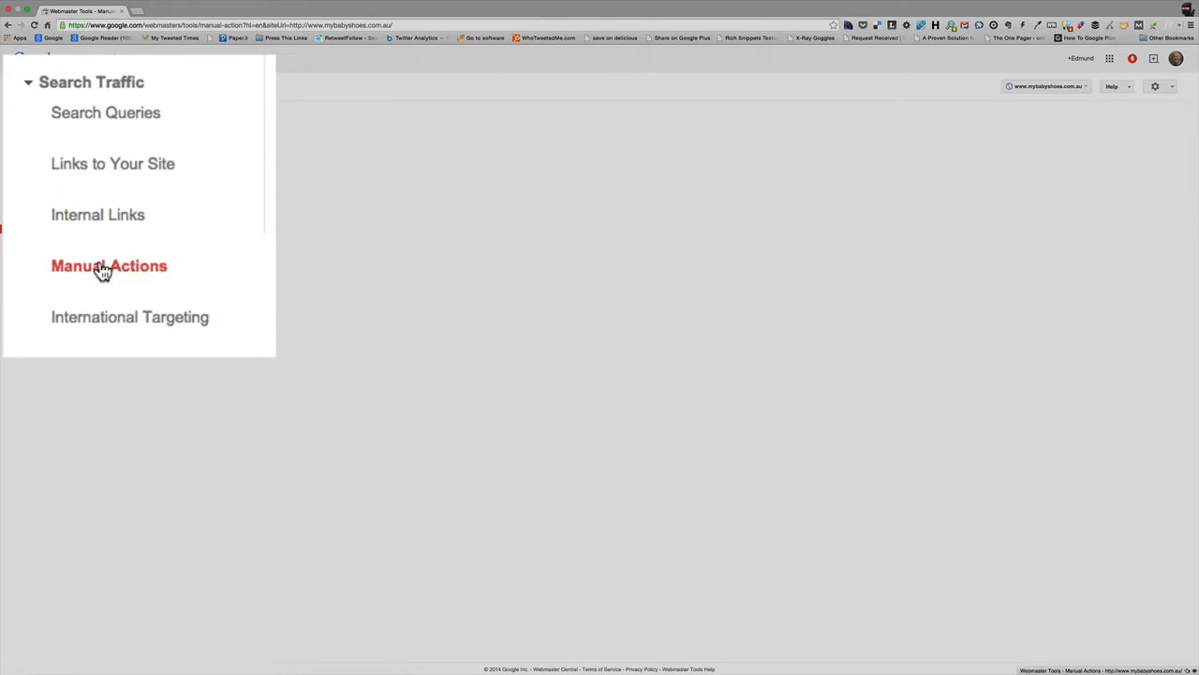
left_click(109, 266)
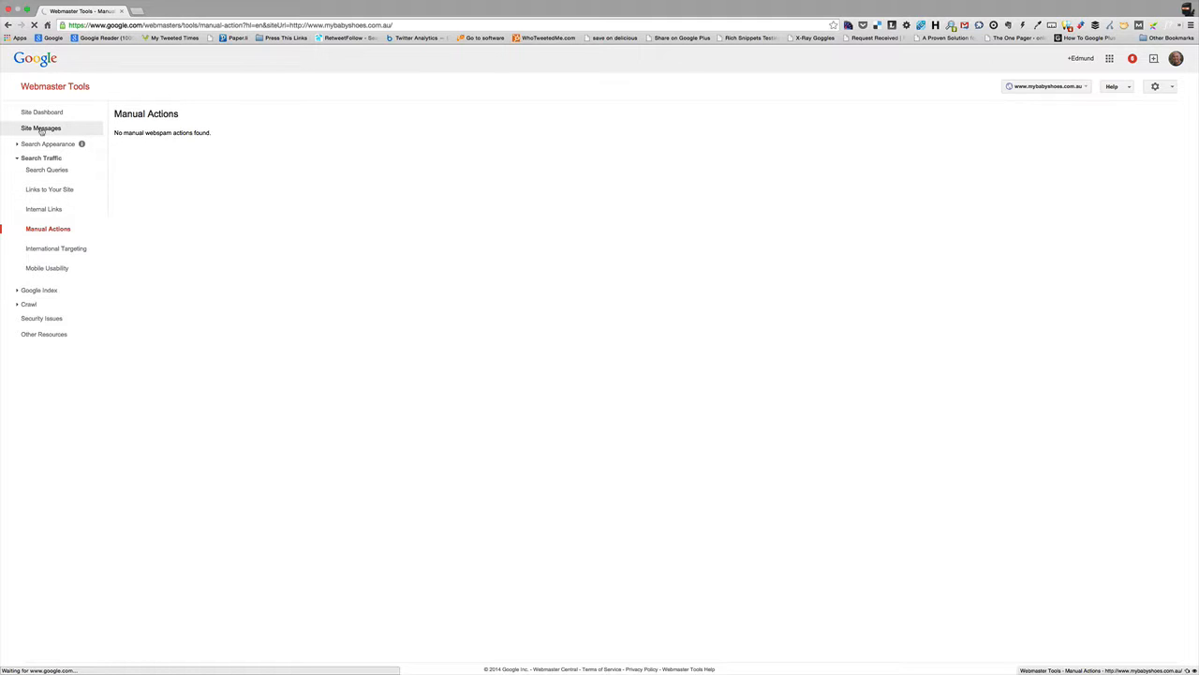
From Site Messages, read the unnatural links notice, highlight its greeting, and go back
left_click(41, 128)
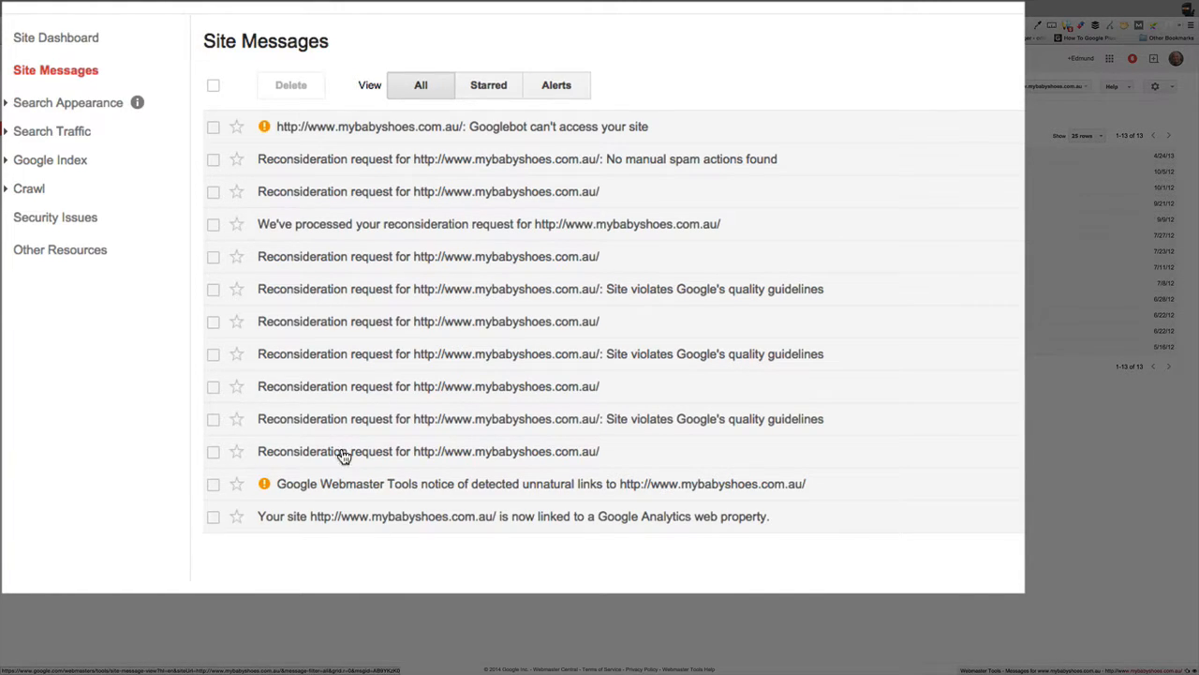
mouse_move(431, 492)
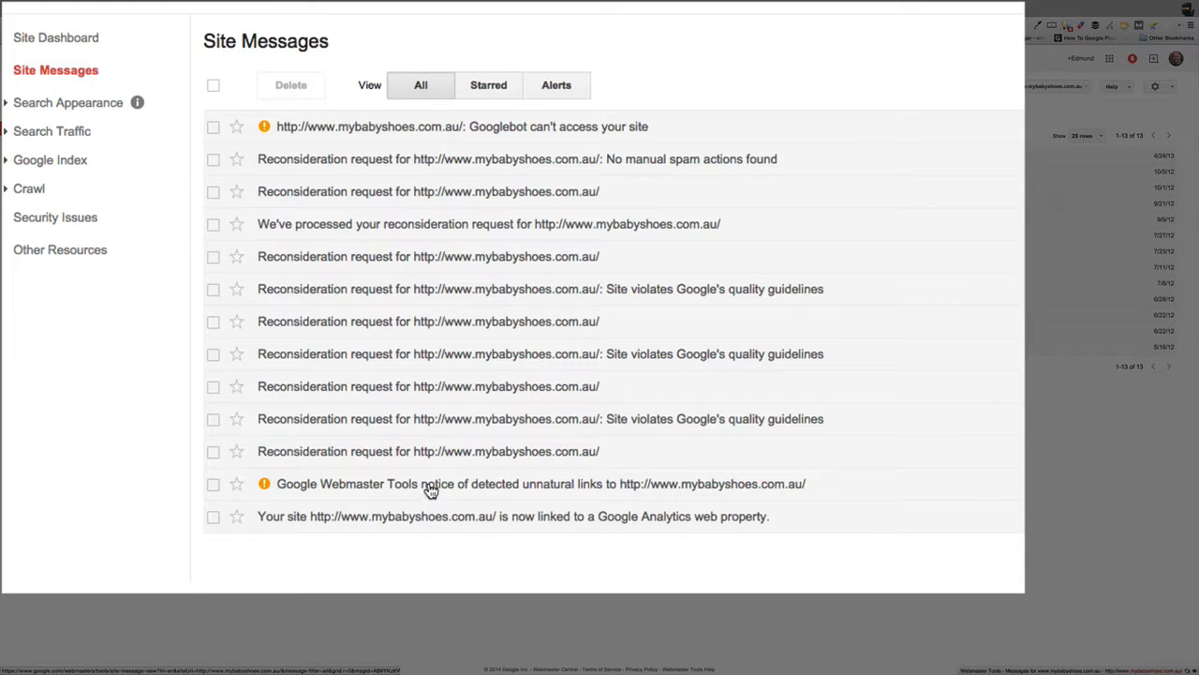
mouse_move(394, 449)
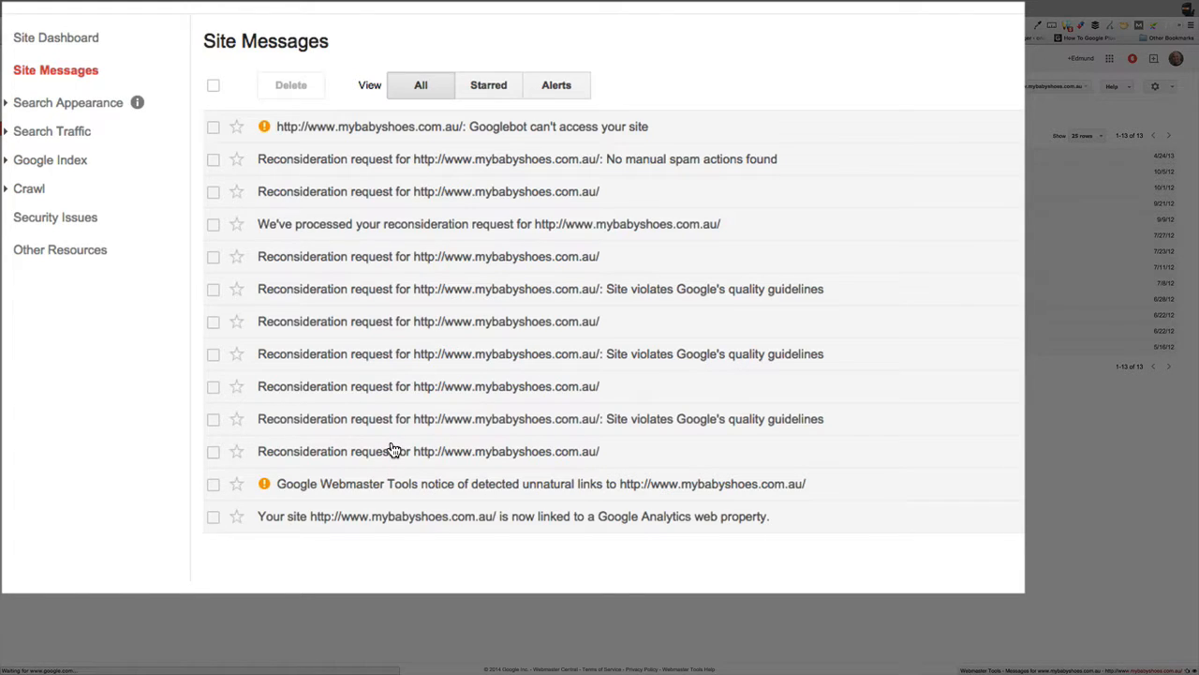
left_click(540, 484)
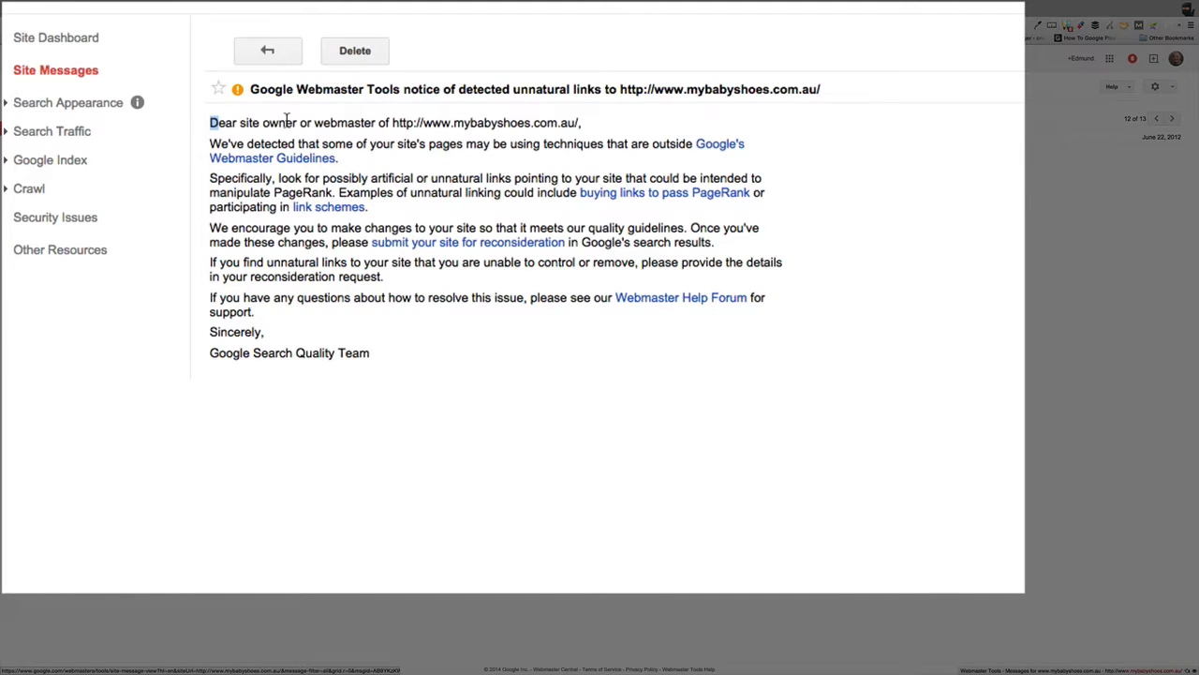
left_click_drag(209, 122, 303, 122)
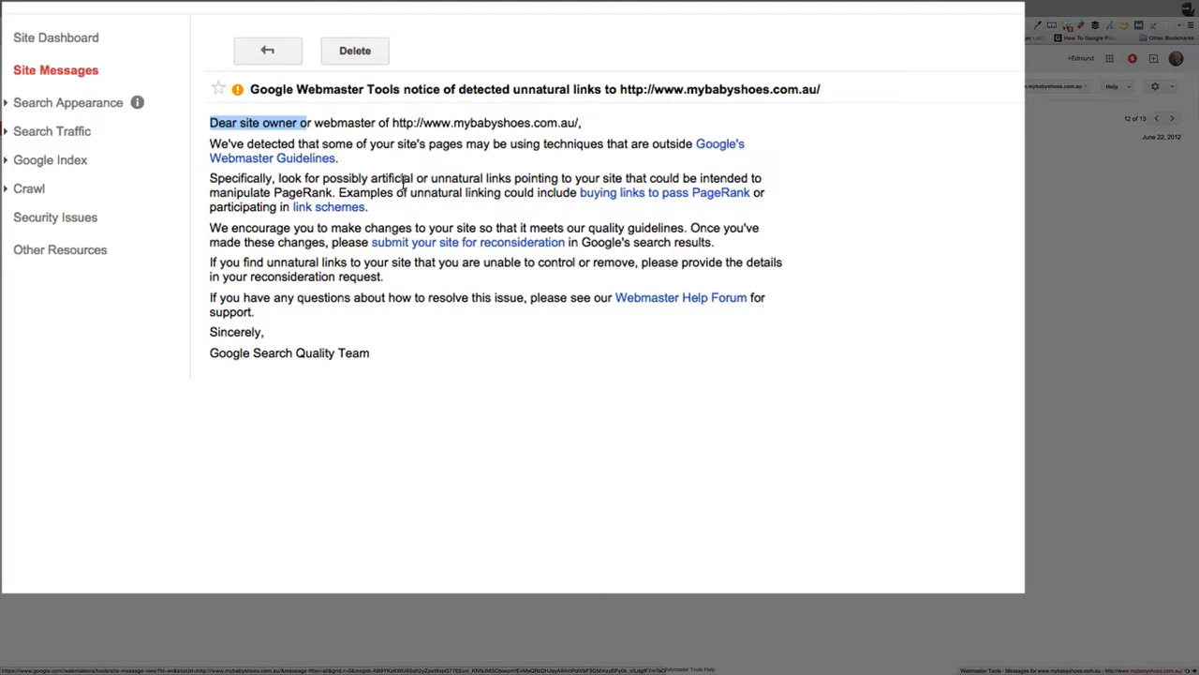
mouse_move(502, 377)
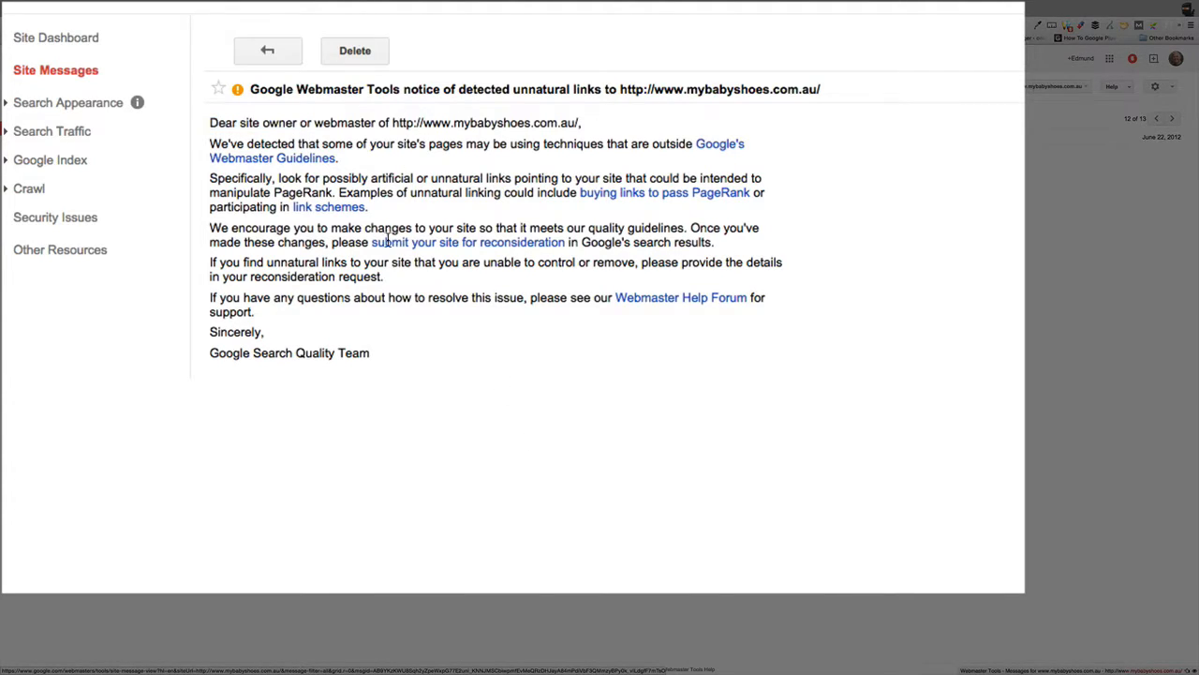
mouse_move(352, 116)
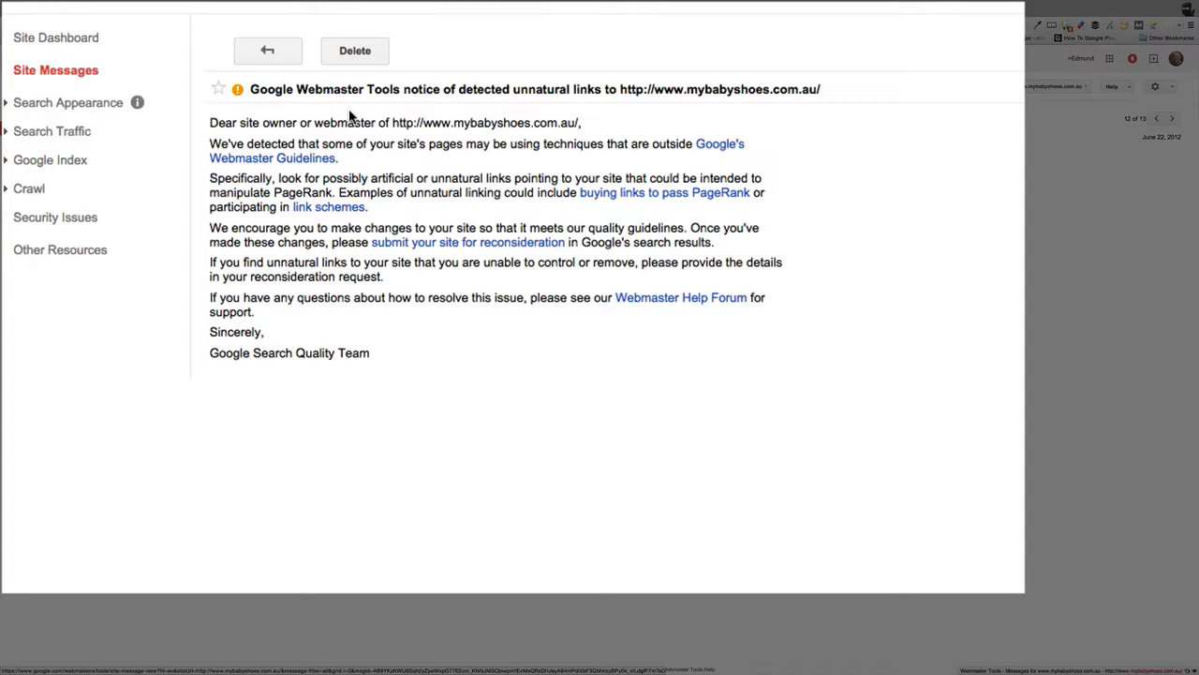
mouse_move(300, 71)
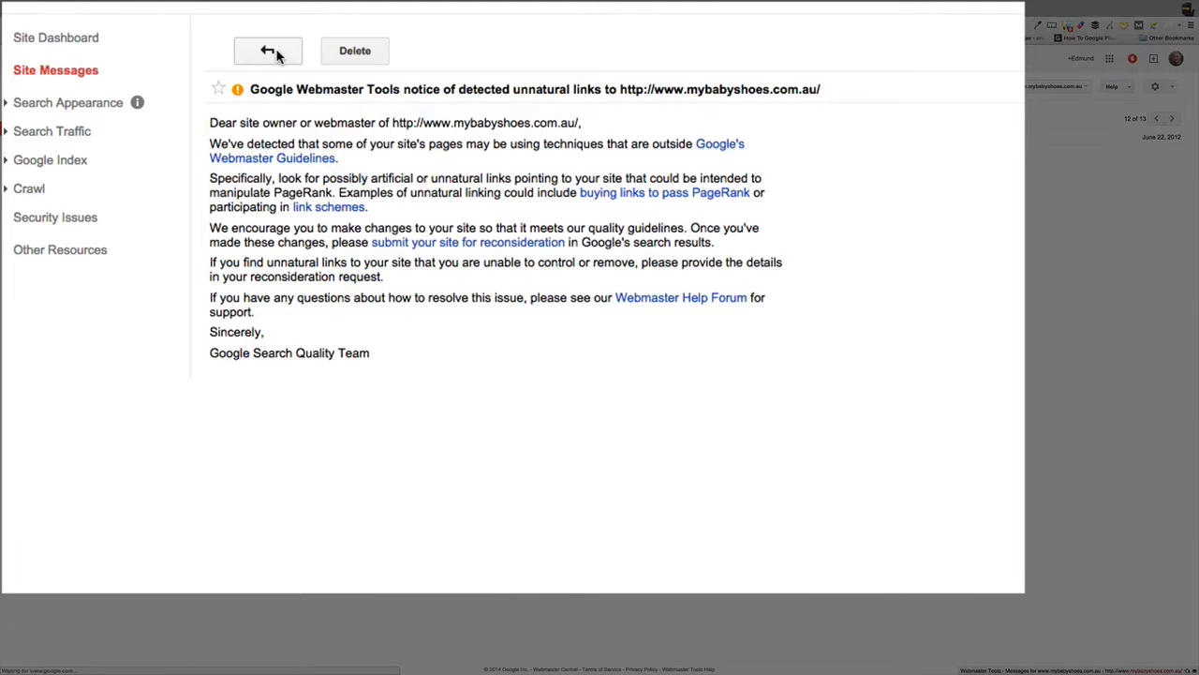
left_click(266, 50)
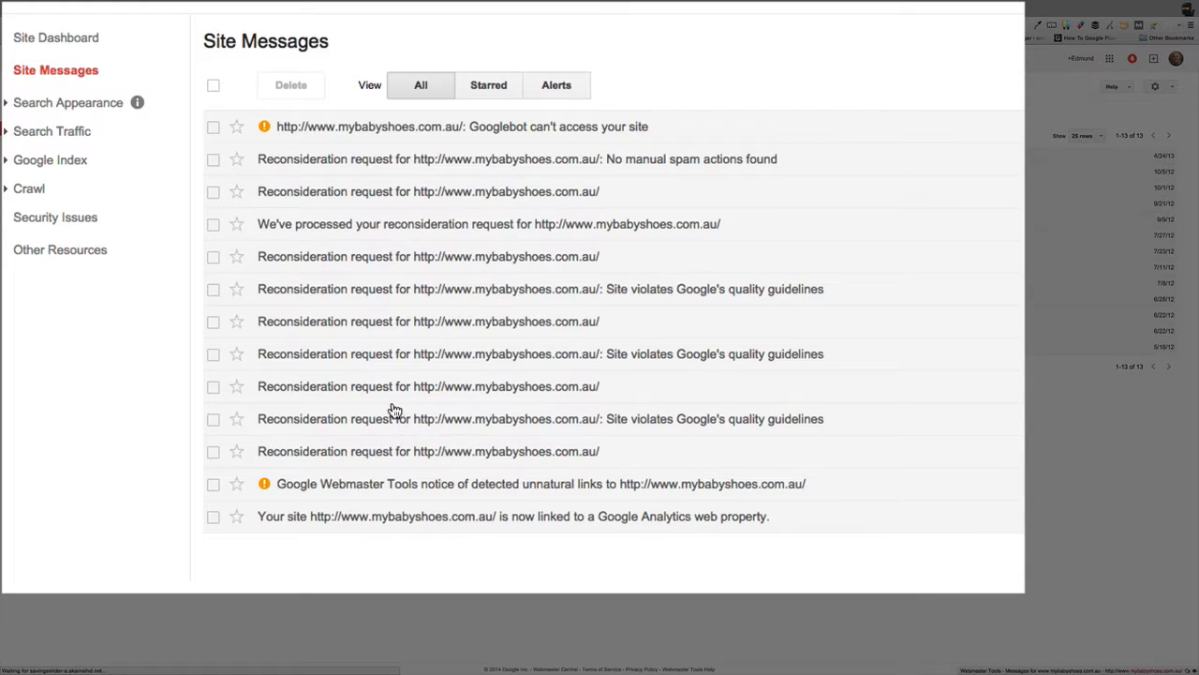
mouse_move(304, 395)
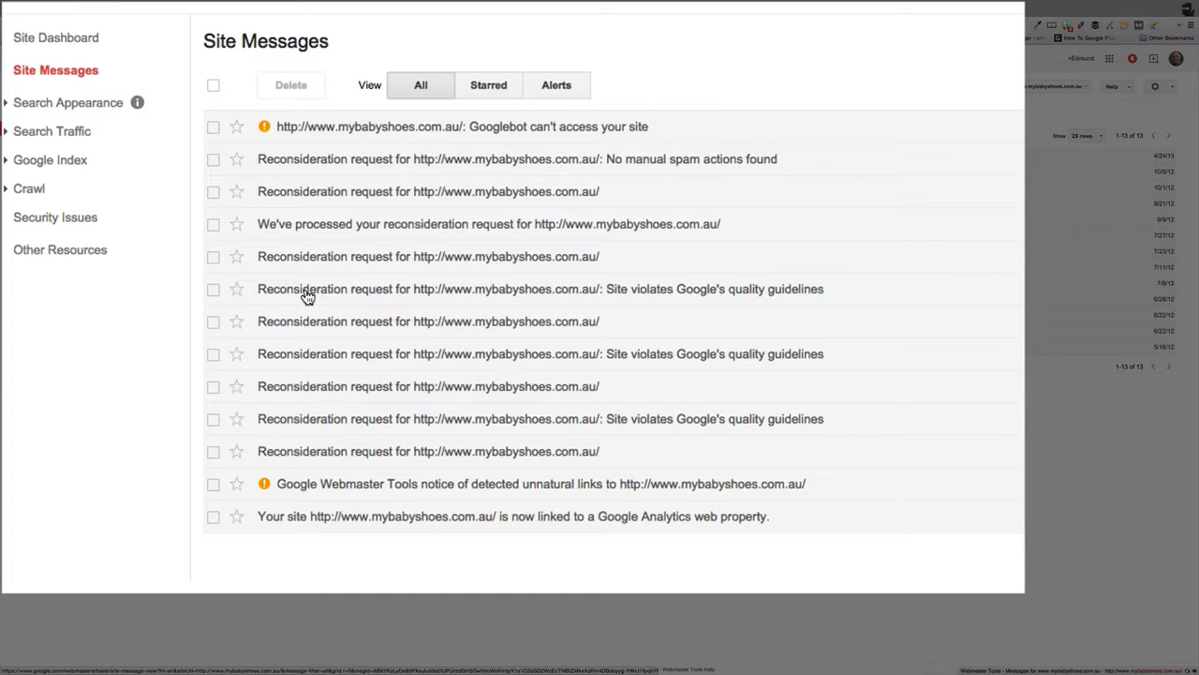
mouse_move(296, 277)
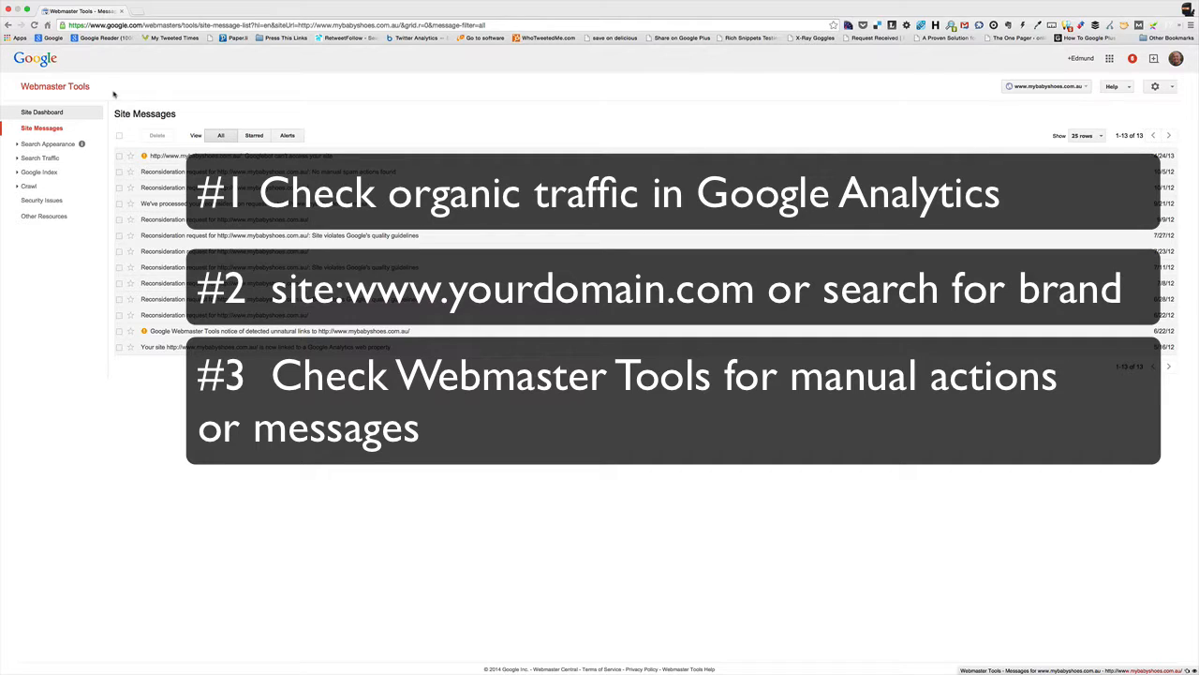
Expand the Search Traffic reports in the left sidebar over the Site Messages list
left_click(40, 157)
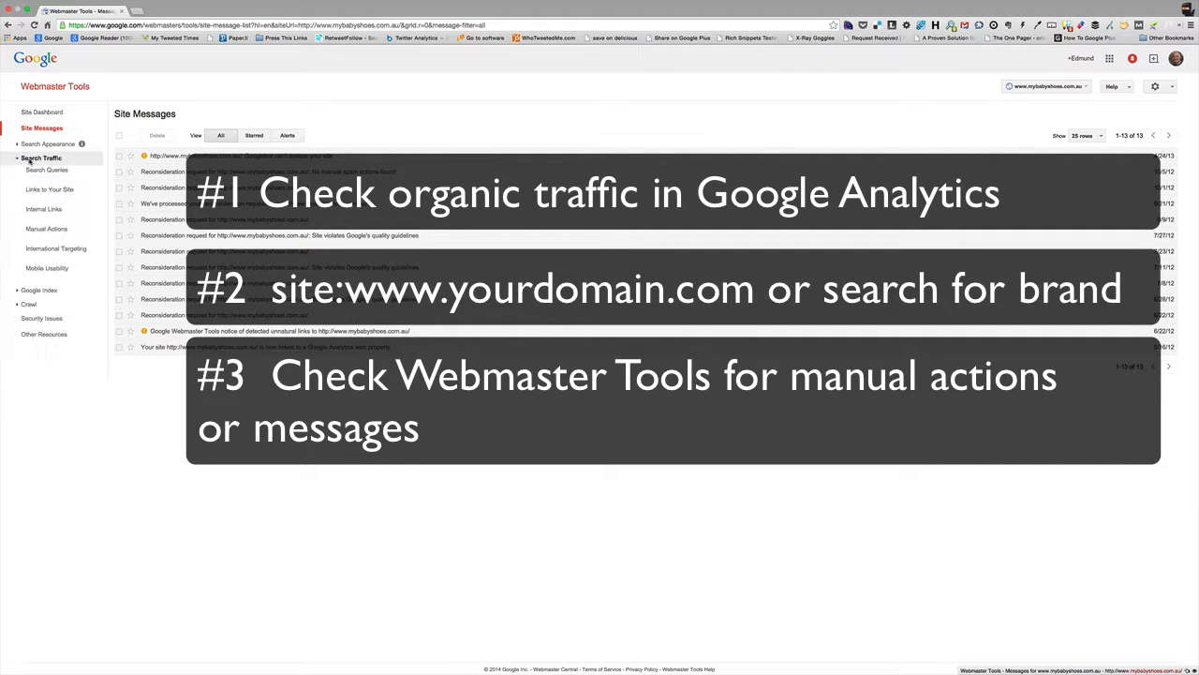